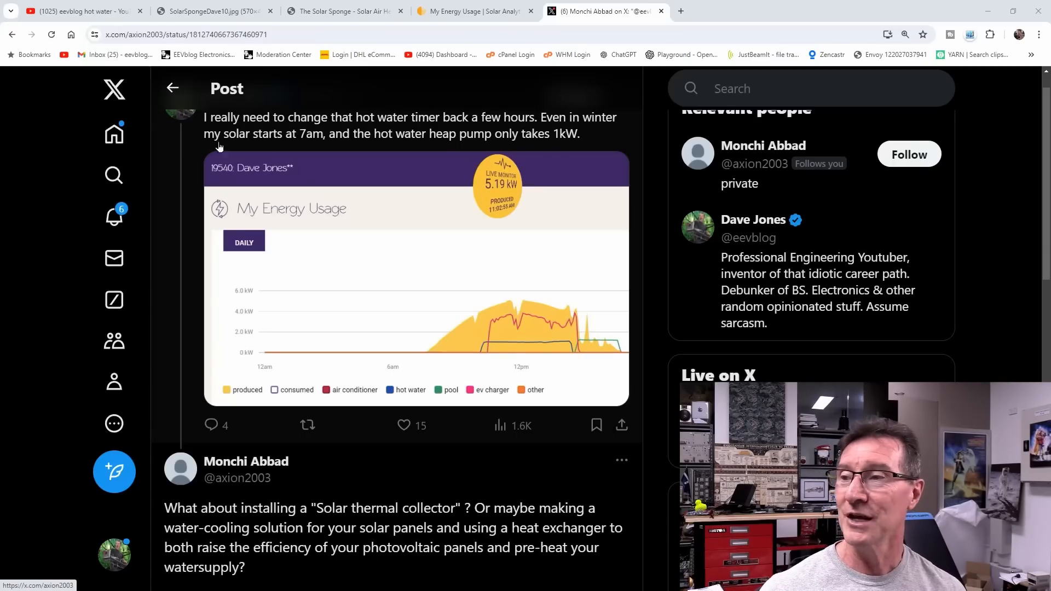
{"action": "mouse_move", "coordinate": [403, 143]}
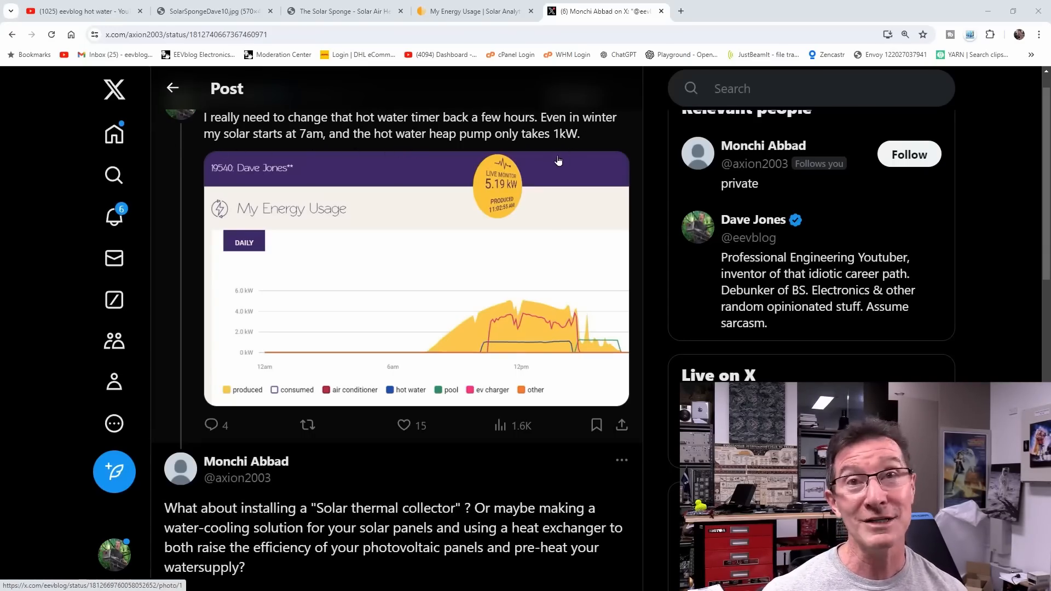
{"action": "mouse_move", "coordinate": [508, 348]}
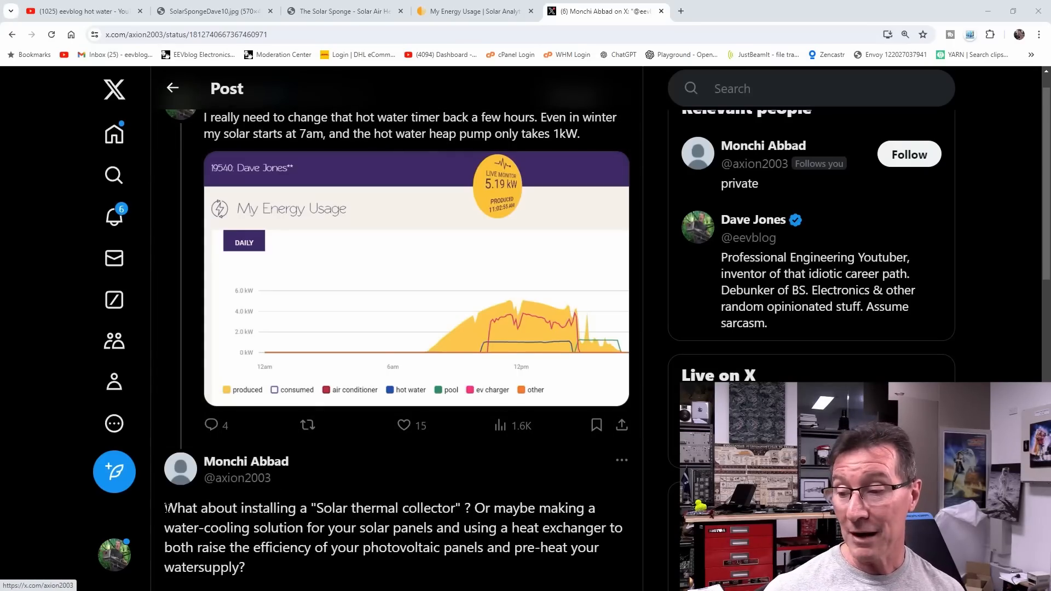
- Highlight 'Solar thermal collector' in the reply, then view the SolarSpongeDave10.jpg rooftop photo
{"action": "left_click_drag", "start_coordinate": [165, 507], "coordinate": [244, 567]}
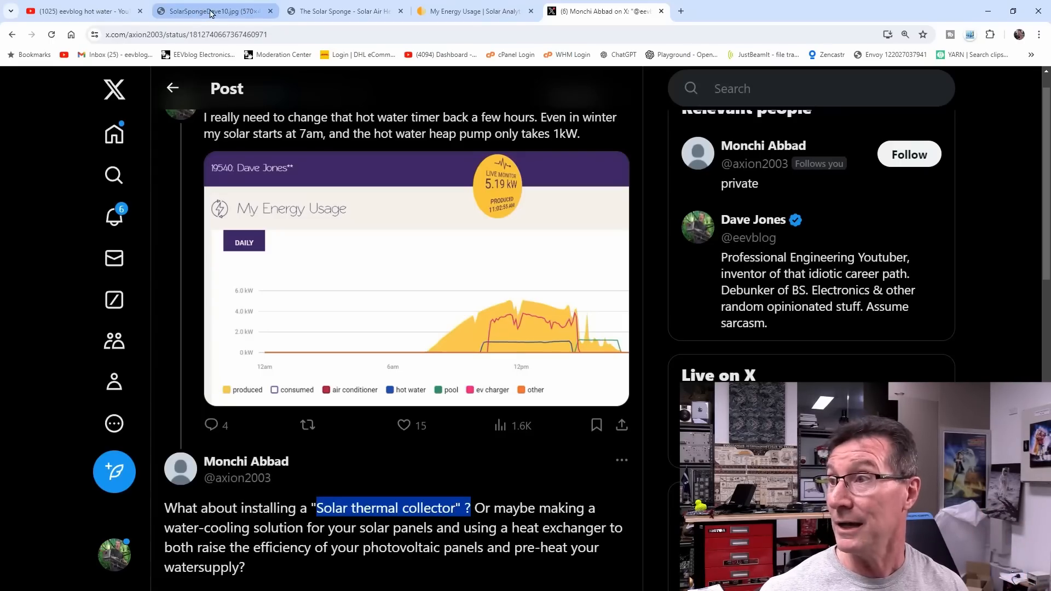
{"action": "left_click", "coordinate": [212, 11]}
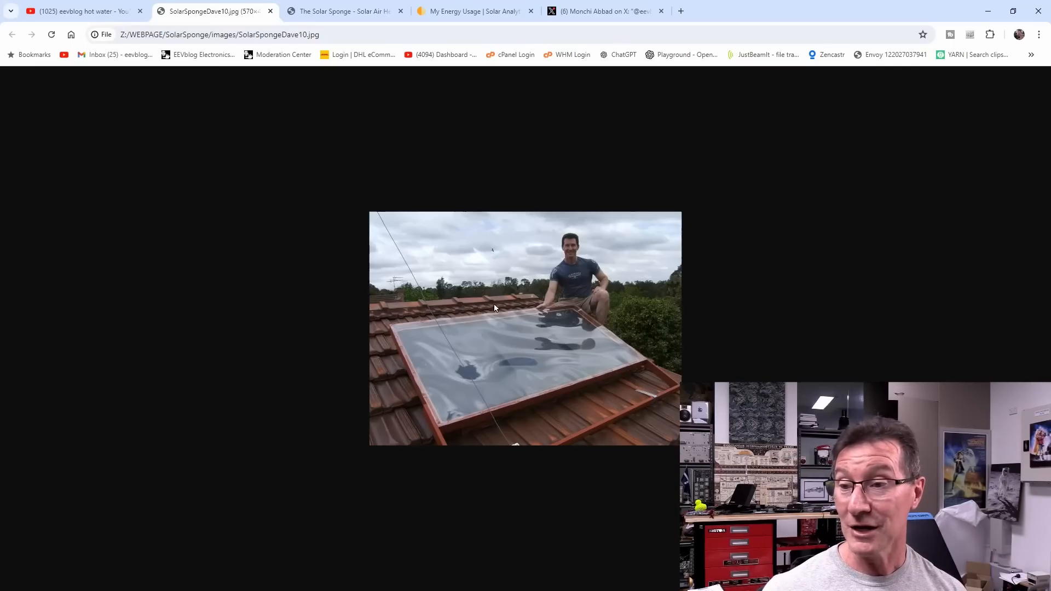
- Scroll through The Solar Sponge DIY air heater article toward the fans section
{"action": "left_click", "coordinate": [342, 11]}
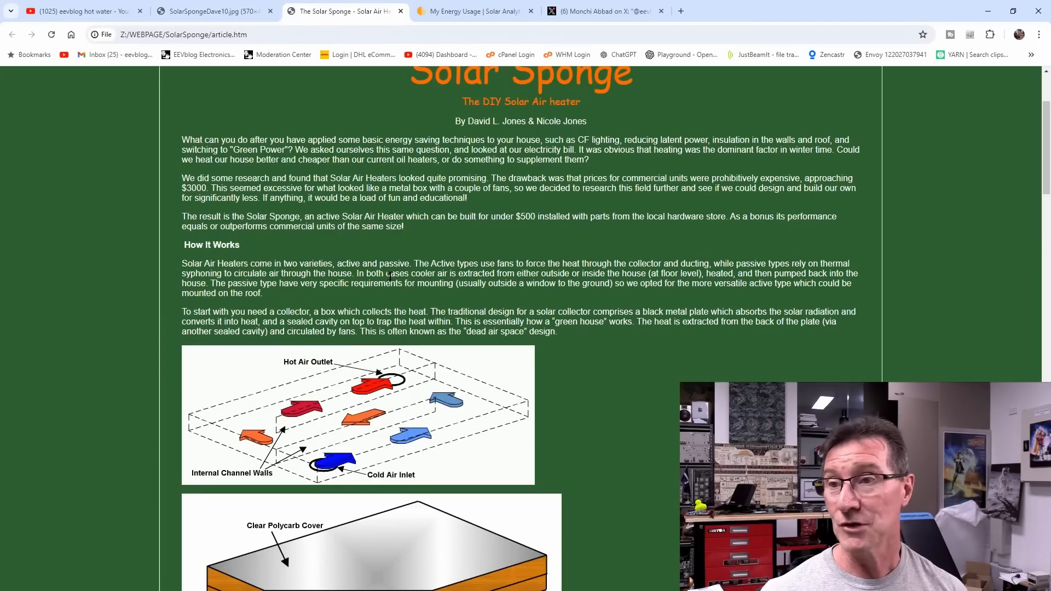
{"action": "scroll", "scroll_direction": "down", "scroll_amount": 3}
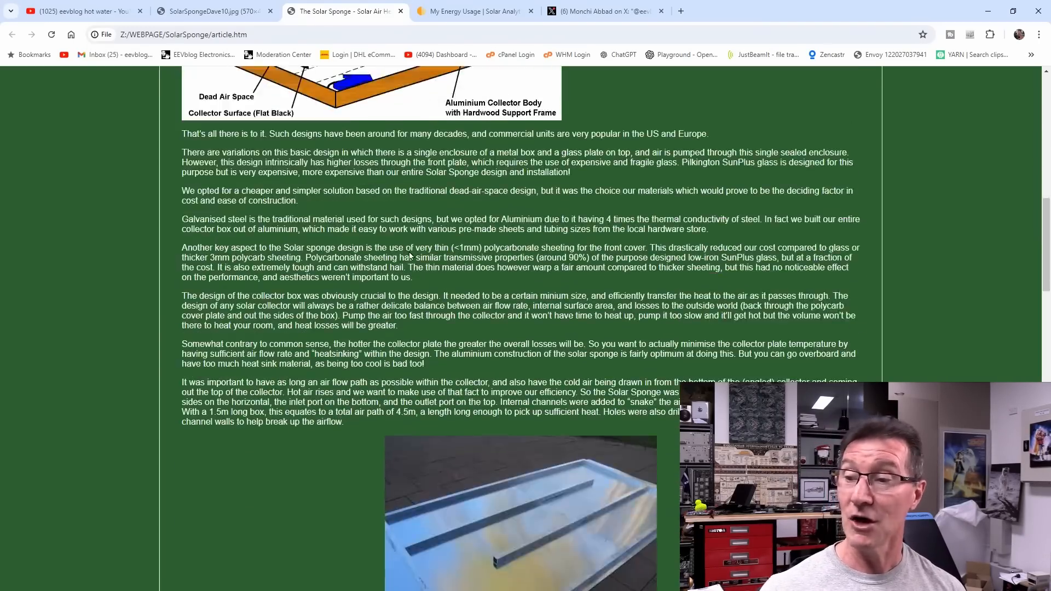
{"action": "scroll", "scroll_direction": "down", "scroll_amount": 3}
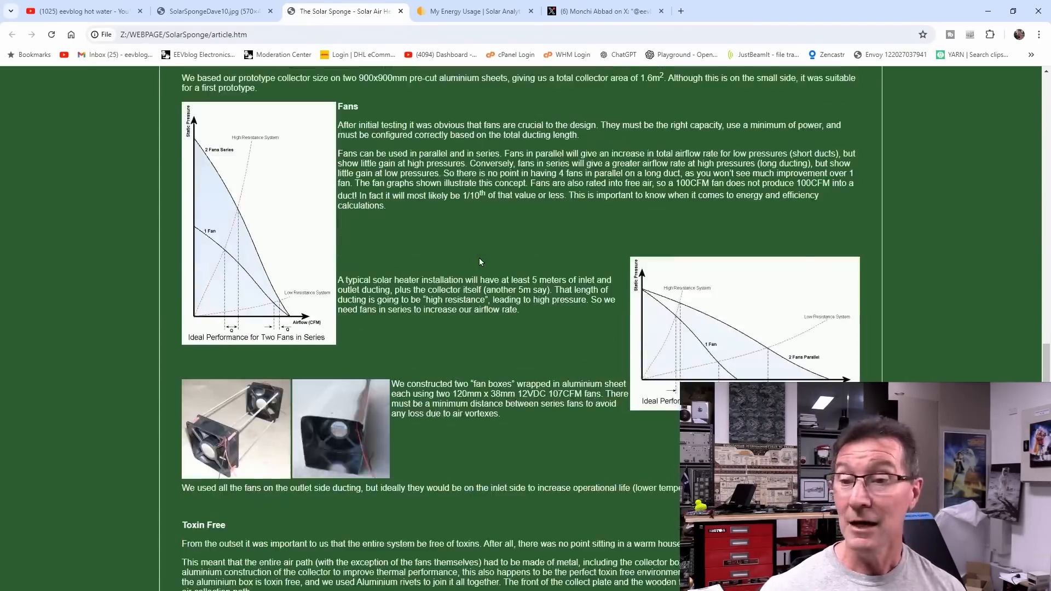
{"action": "scroll", "scroll_direction": "down", "scroll_amount": 3}
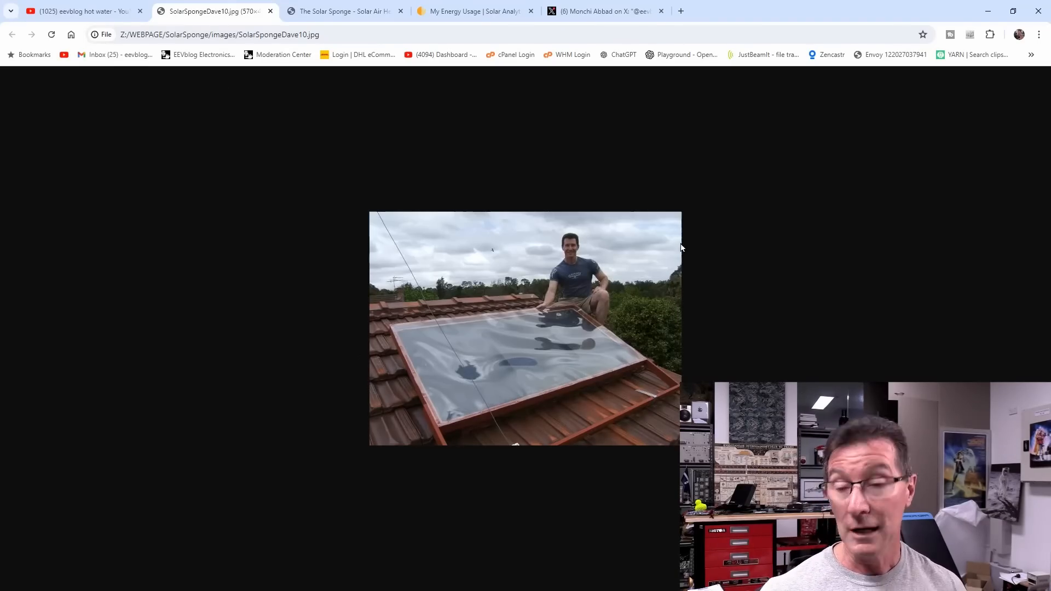
{"action": "mouse_move", "coordinate": [481, 369]}
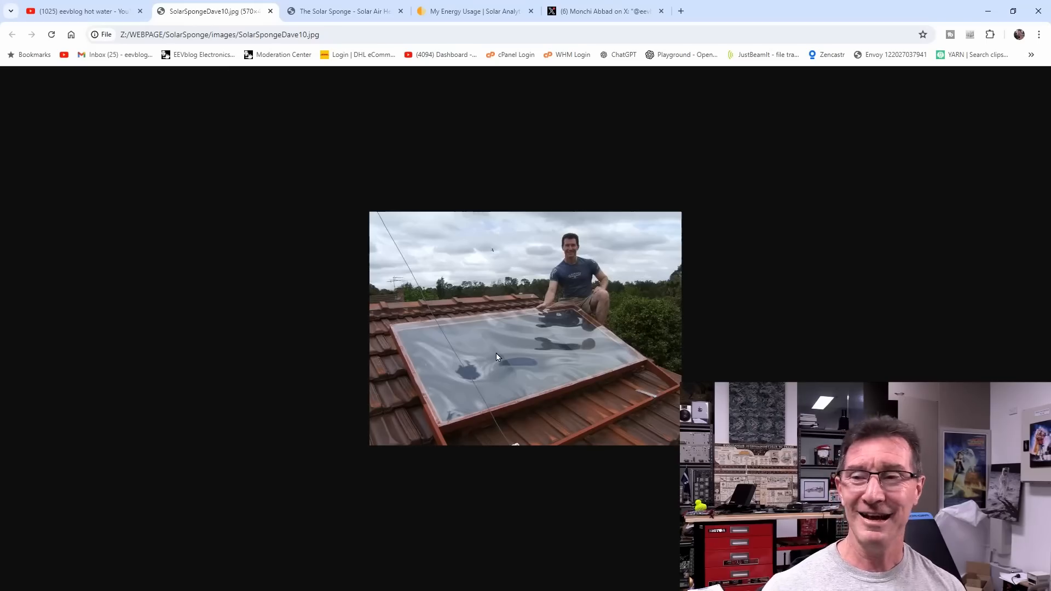
{"action": "mouse_move", "coordinate": [506, 305]}
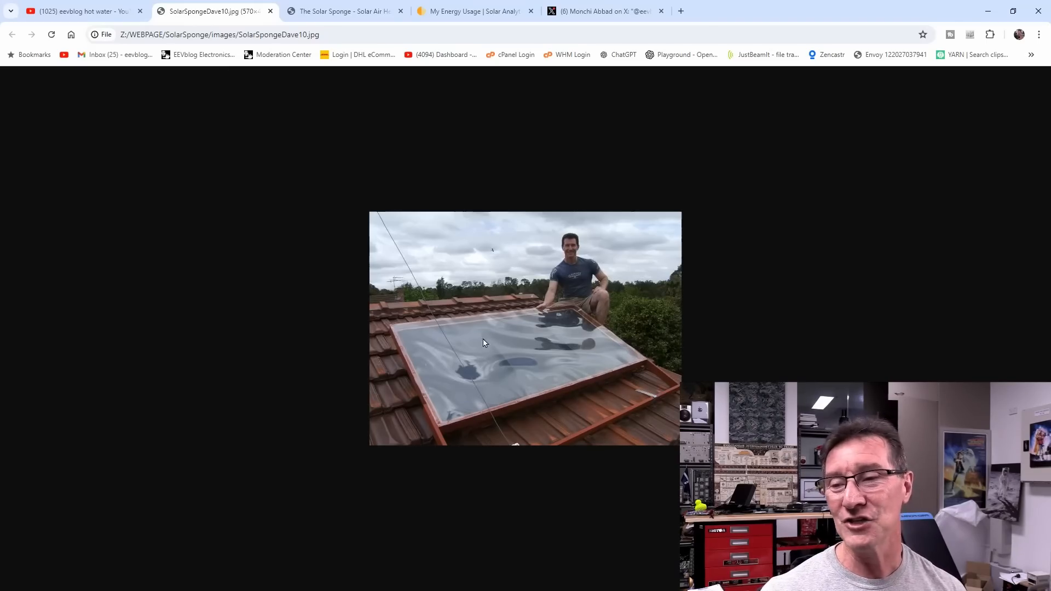
{"action": "mouse_move", "coordinate": [311, 352]}
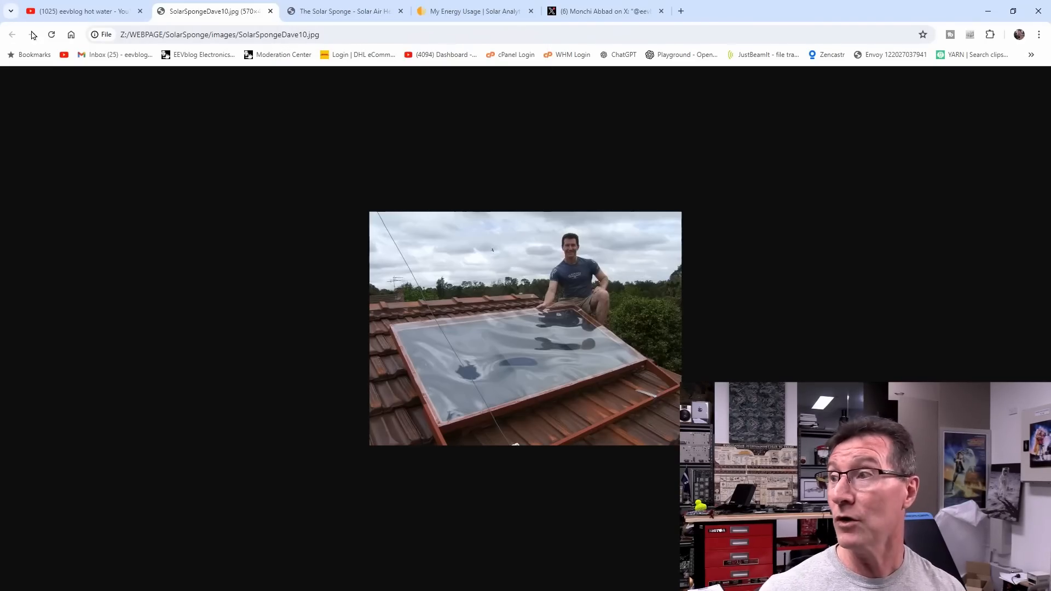
- Scroll the eevblog hot water YouTube results down to the heat pump energy usage videos
{"action": "left_click", "coordinate": [81, 12]}
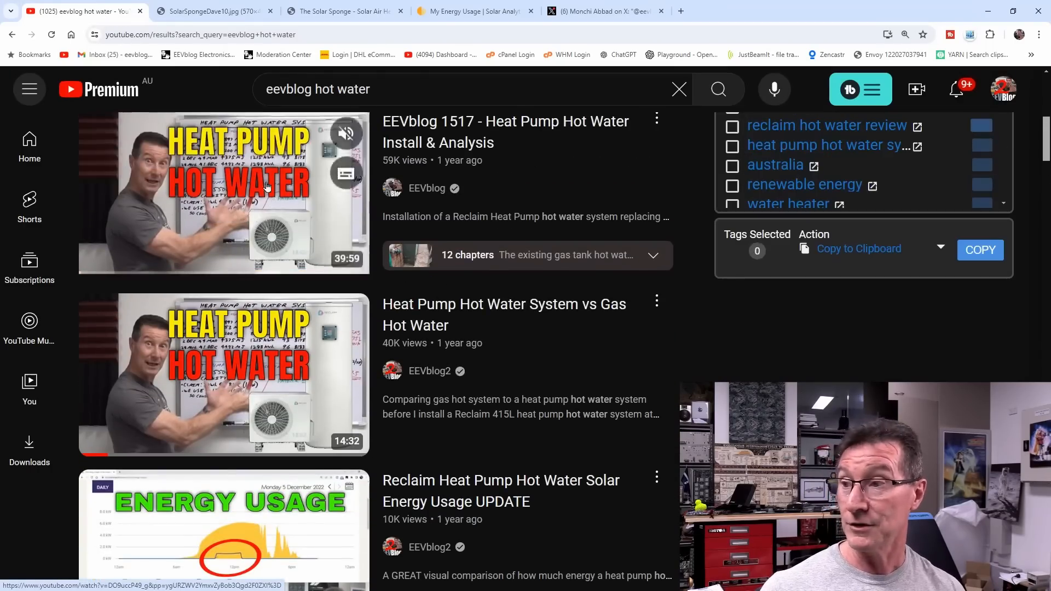
{"action": "scroll", "scroll_direction": "down", "scroll_amount": 3}
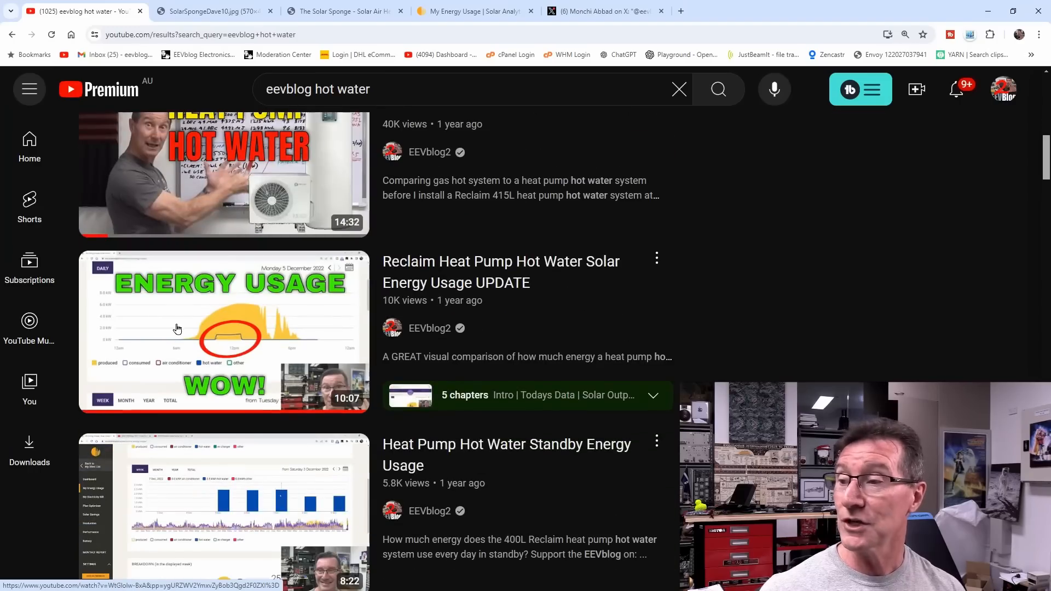
{"action": "mouse_move", "coordinate": [430, 302]}
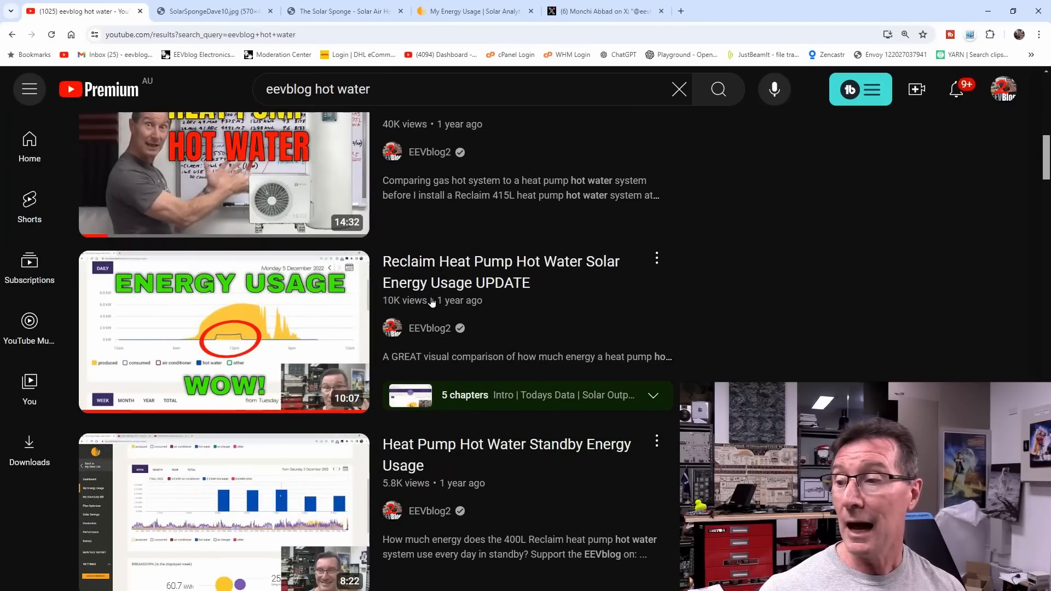
{"action": "mouse_move", "coordinate": [251, 373]}
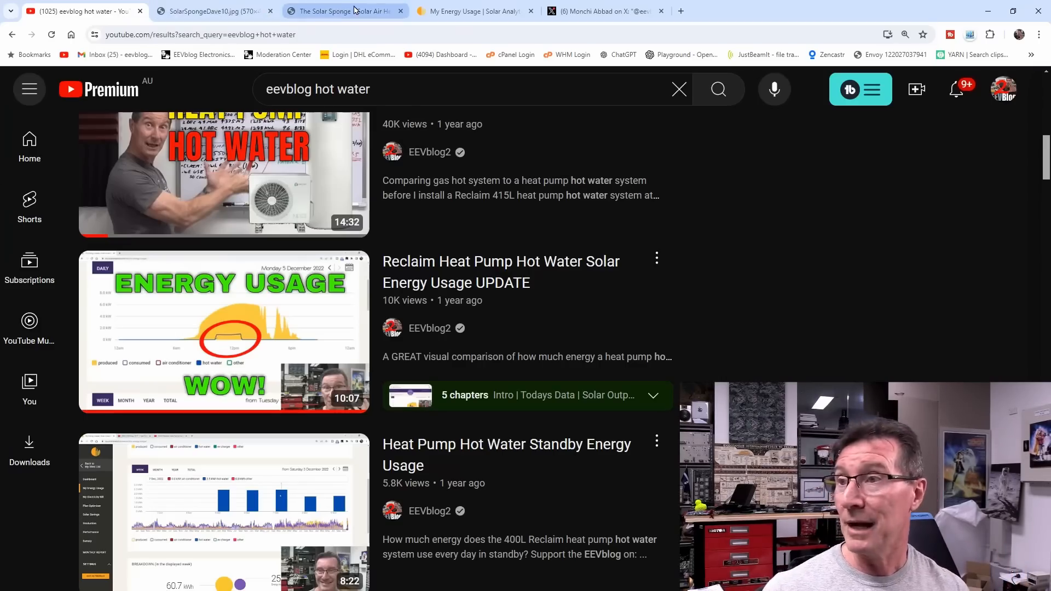
- Go back to the Solar Sponge pages and the SolarSpongeDave10.jpg rooftop photo
{"action": "left_click", "coordinate": [344, 12]}
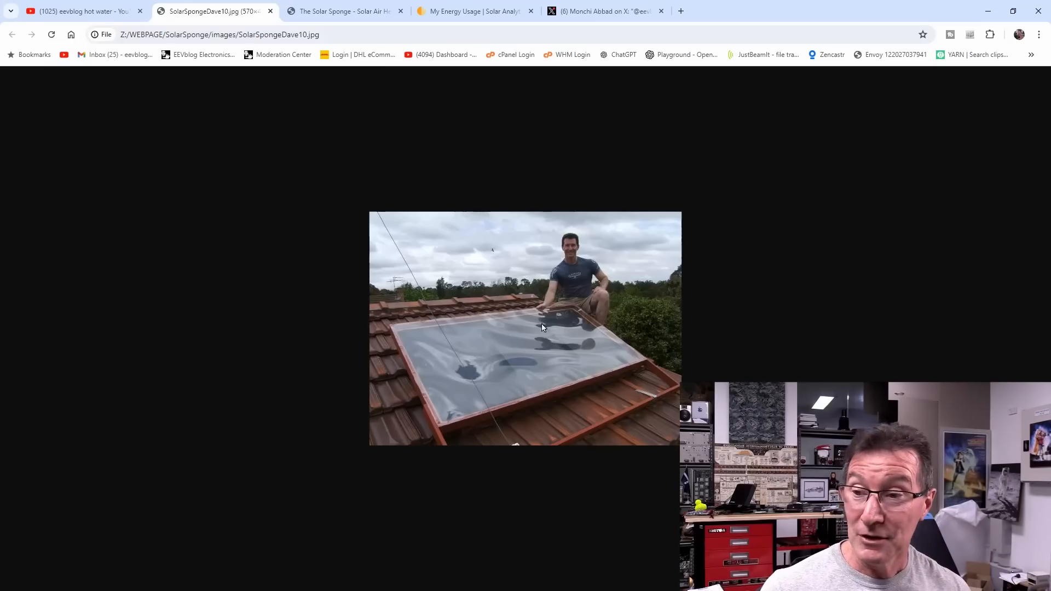
{"action": "mouse_move", "coordinate": [477, 258]}
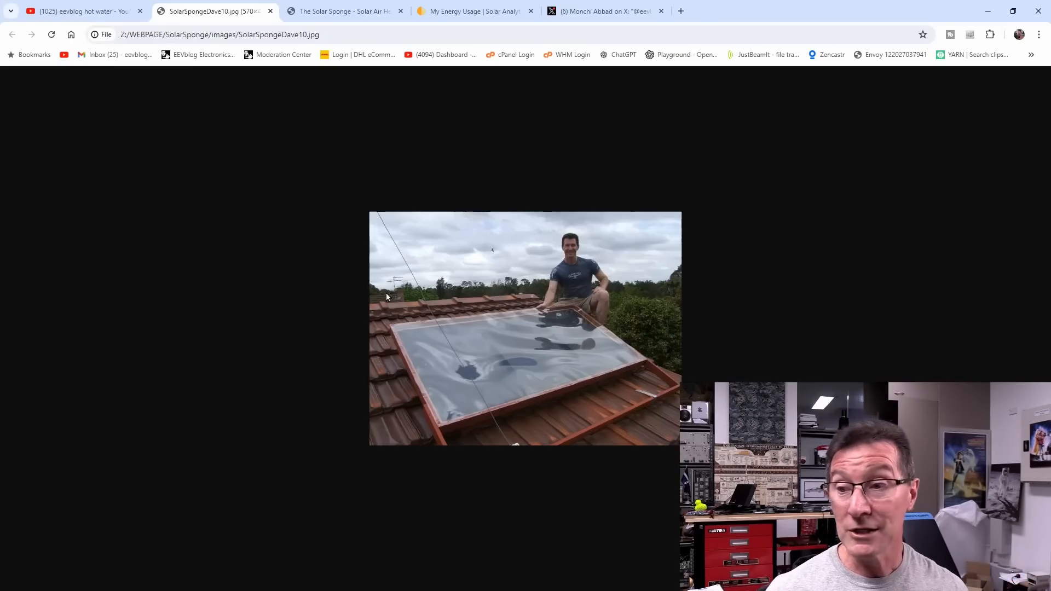
{"action": "mouse_move", "coordinate": [450, 364]}
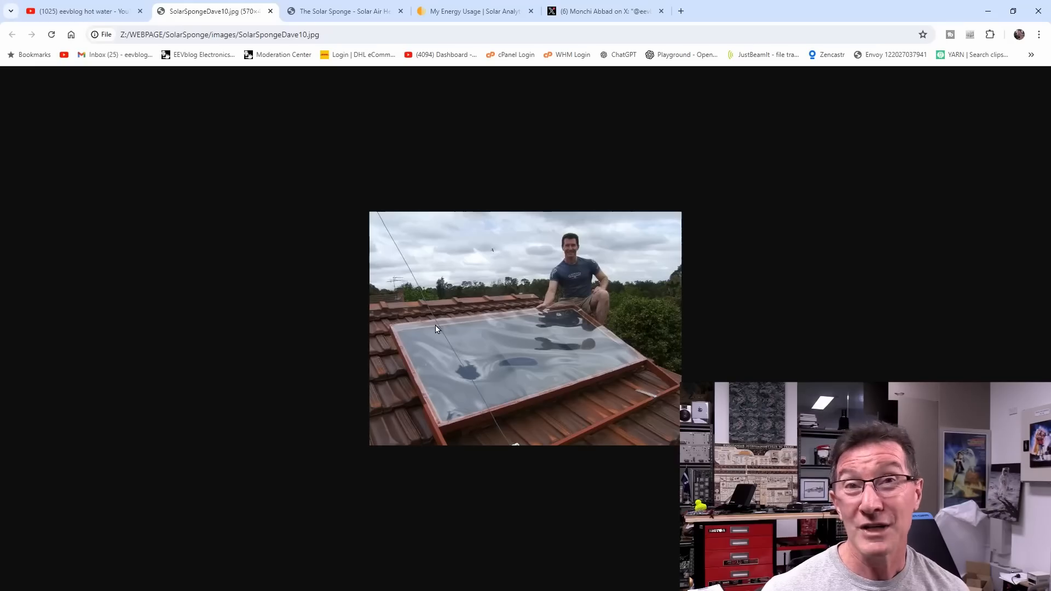
{"action": "mouse_move", "coordinate": [465, 326]}
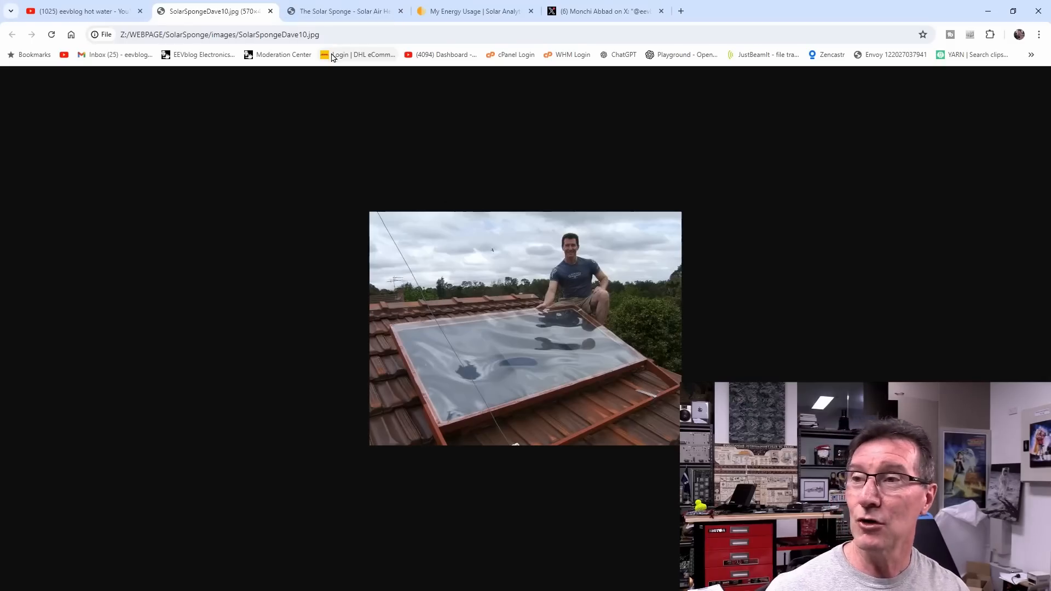
{"action": "mouse_move", "coordinate": [473, 11]}
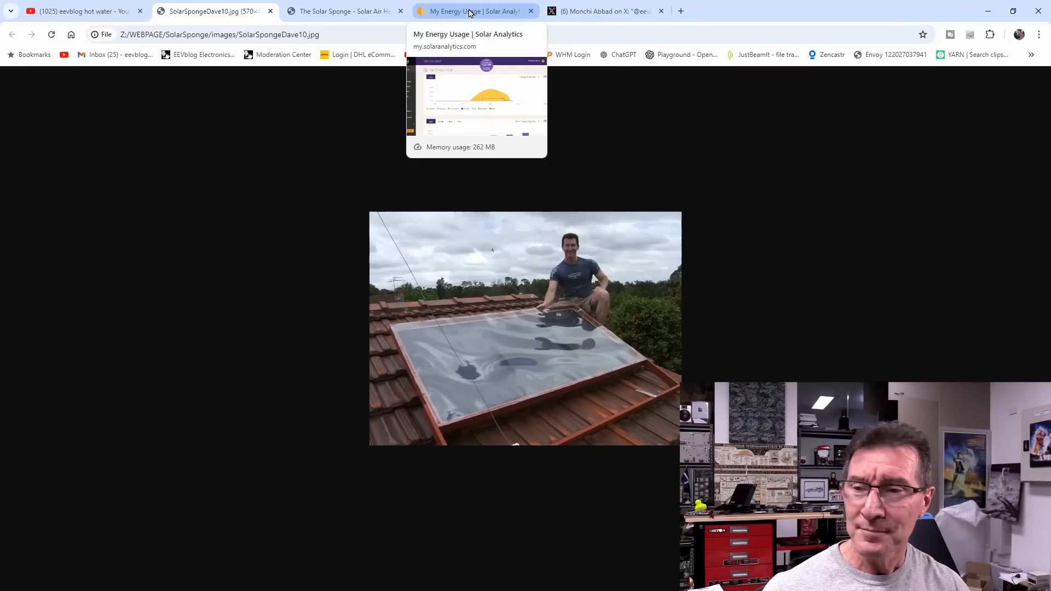
- Glance at the Solar Analytics daily chart, then return to the YouTube hot water results
{"action": "left_click", "coordinate": [469, 11]}
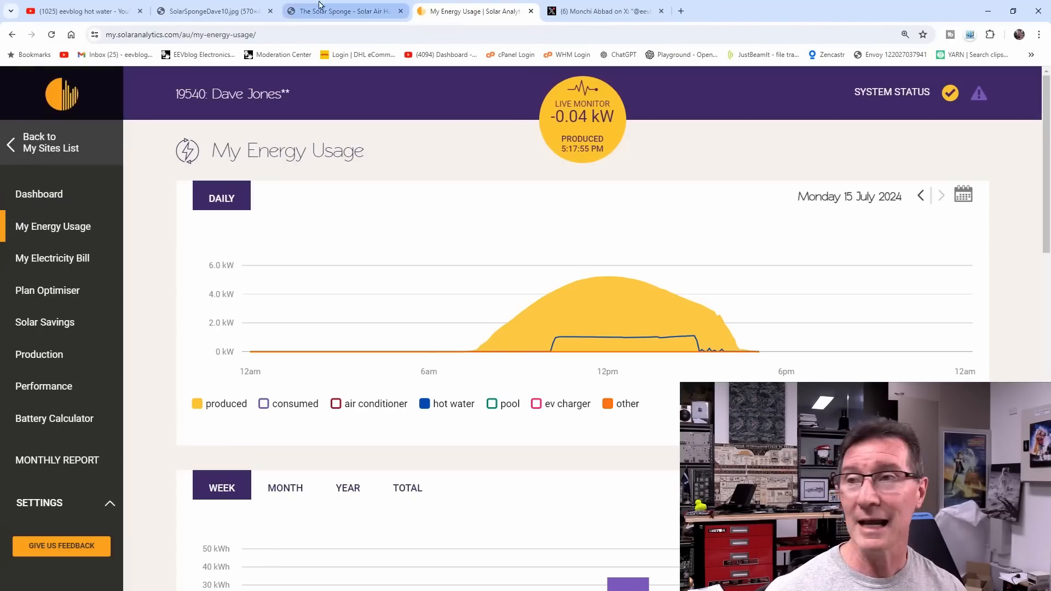
{"action": "left_click", "coordinate": [78, 11]}
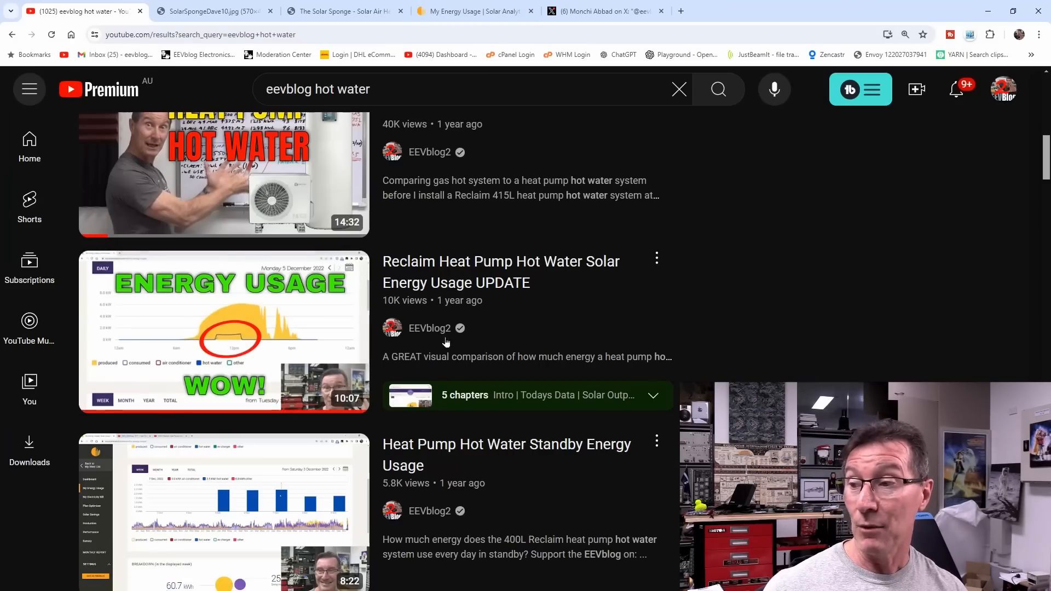
{"action": "mouse_move", "coordinate": [776, 336]}
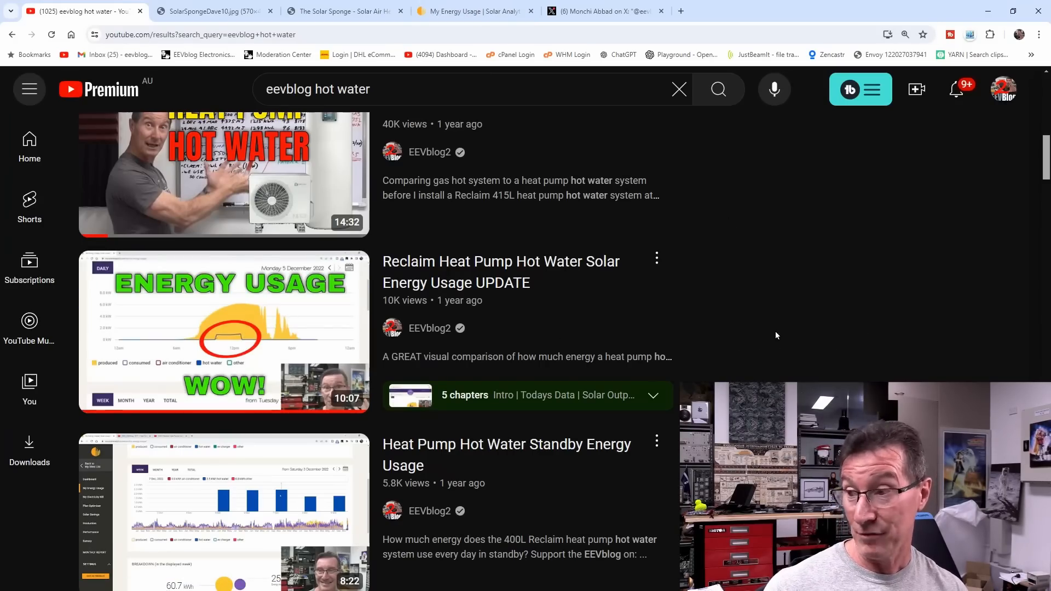
{"action": "mouse_move", "coordinate": [860, 305]}
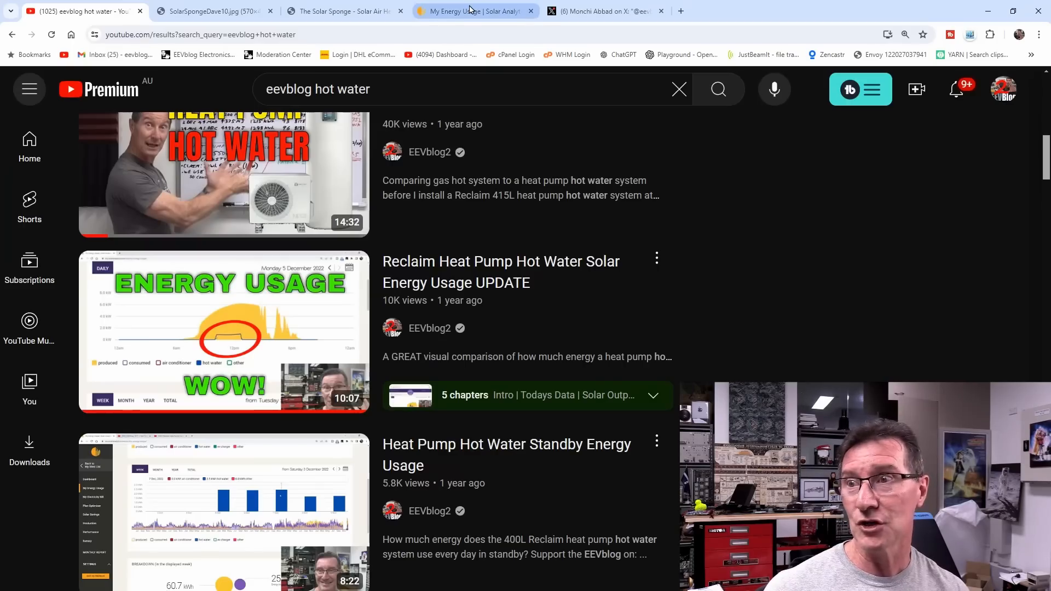
- Read the 15 July graph values: 4.95 kW produced and 1.00 kW hot water at 1:00pm
{"action": "left_click", "coordinate": [469, 11]}
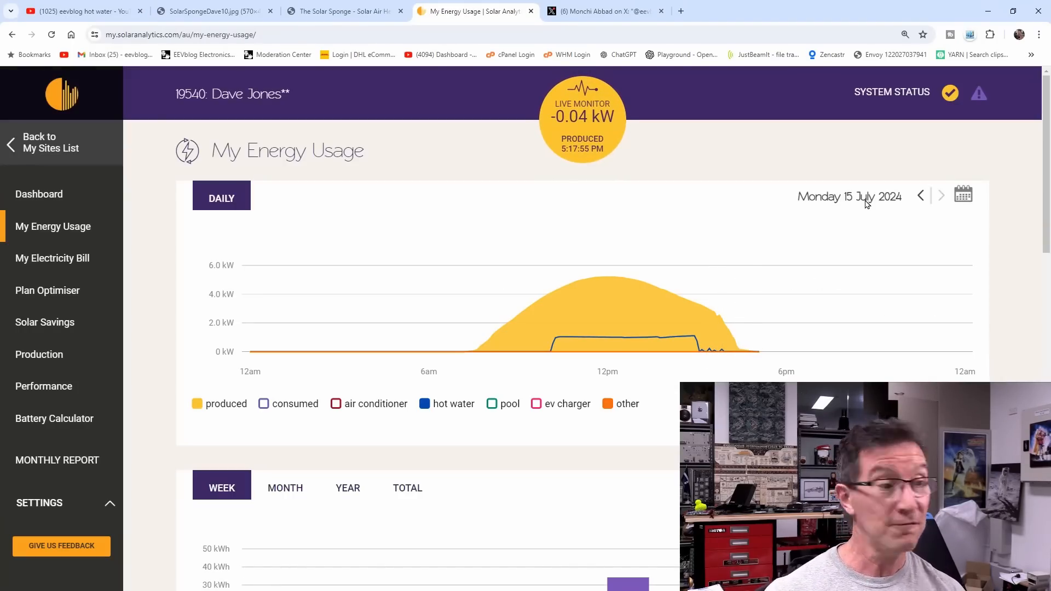
{"action": "mouse_move", "coordinate": [732, 339]}
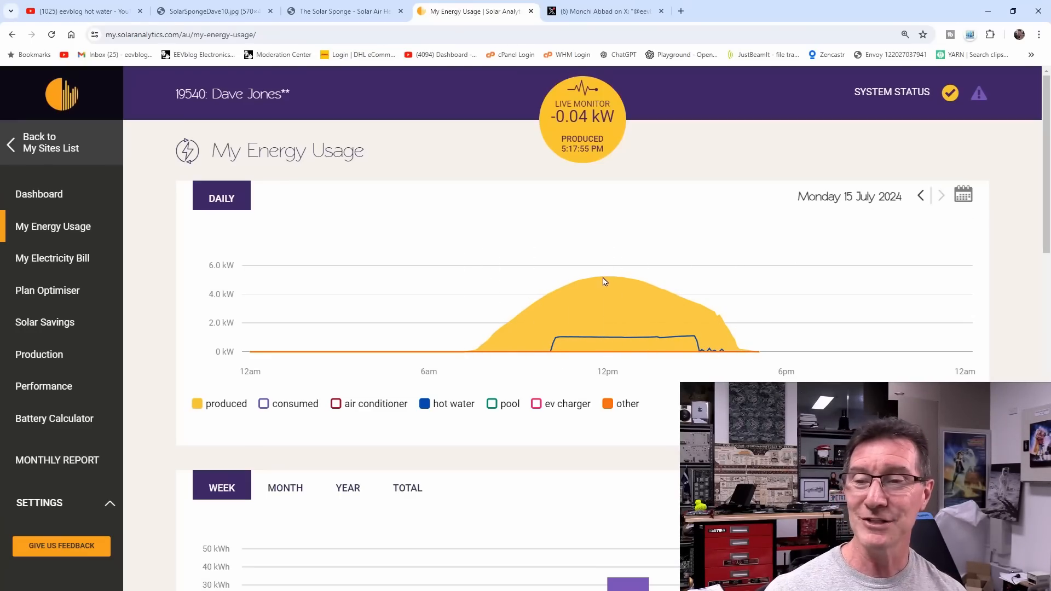
{"action": "mouse_move", "coordinate": [607, 281]}
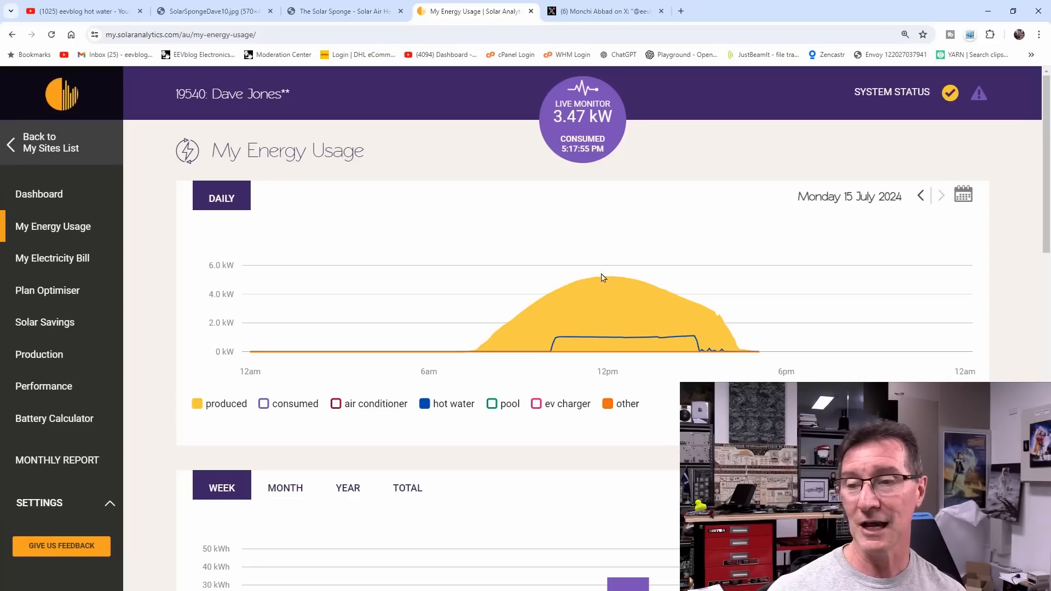
{"action": "mouse_move", "coordinate": [555, 339]}
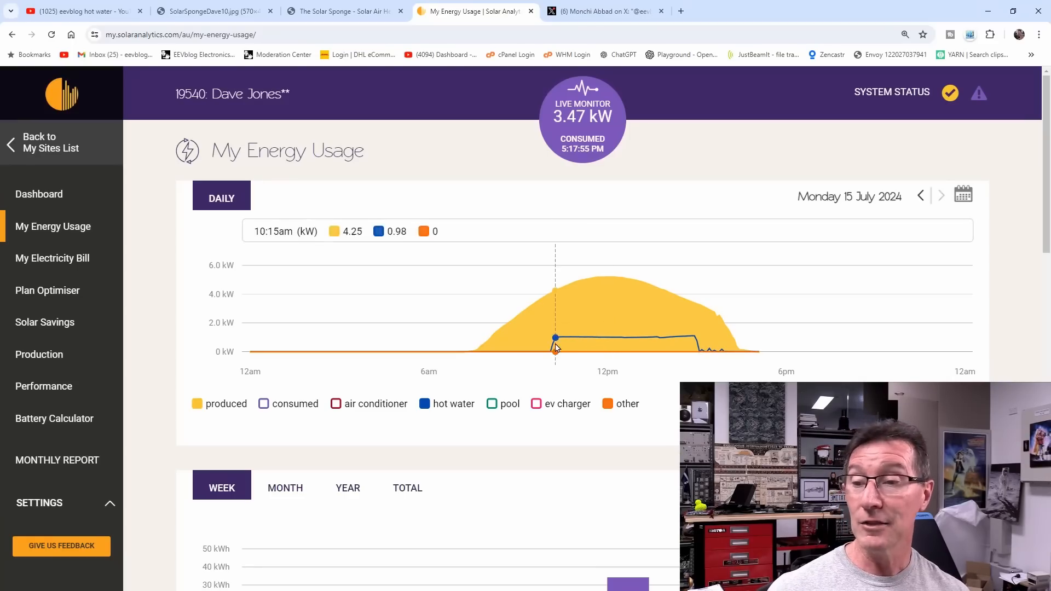
{"action": "left_click", "coordinate": [424, 404]}
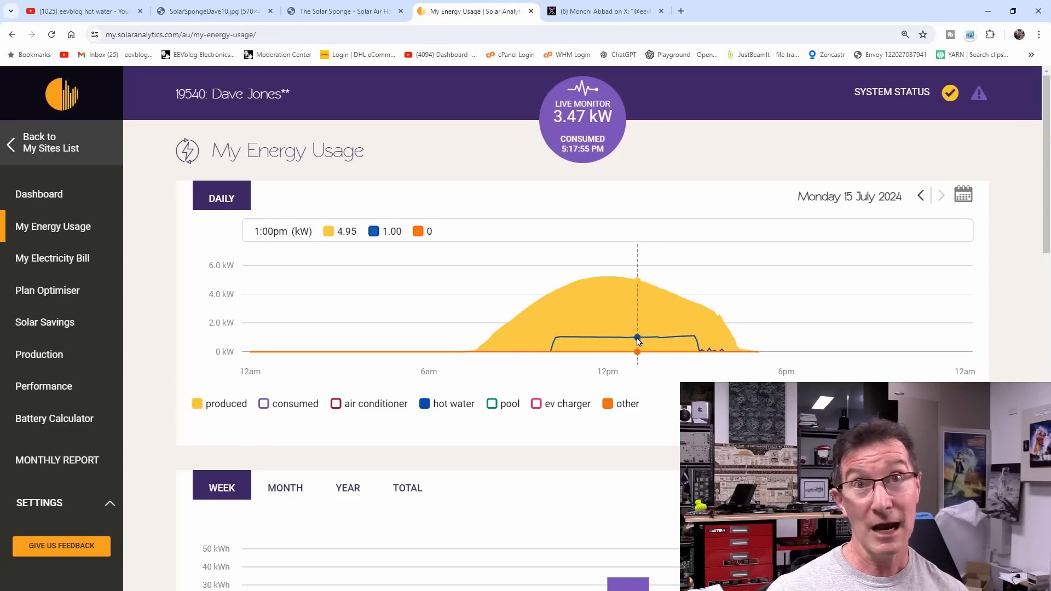
{"action": "mouse_move", "coordinate": [631, 352]}
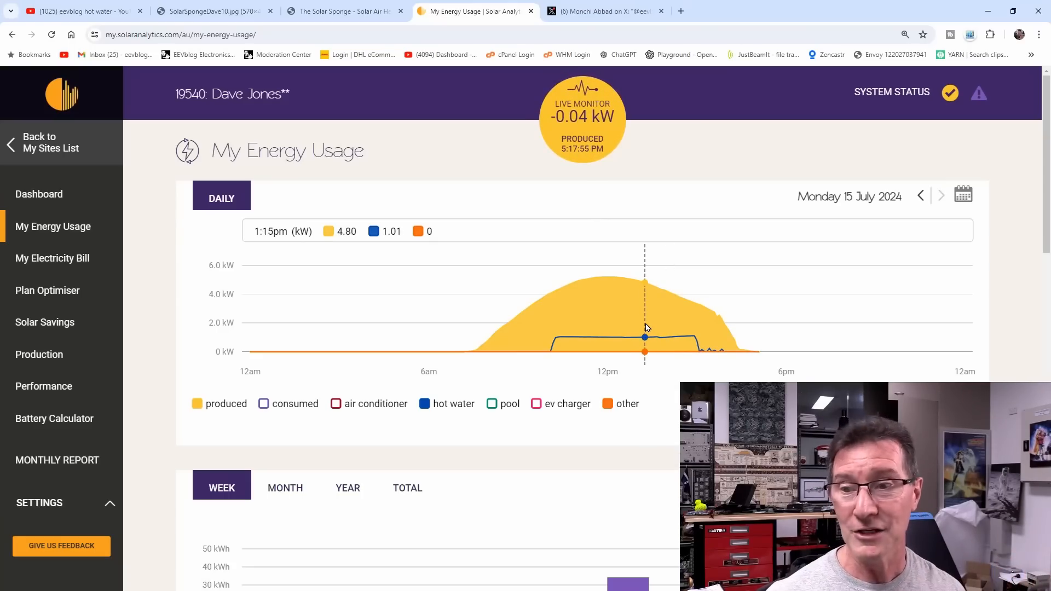
{"action": "mouse_move", "coordinate": [661, 337]}
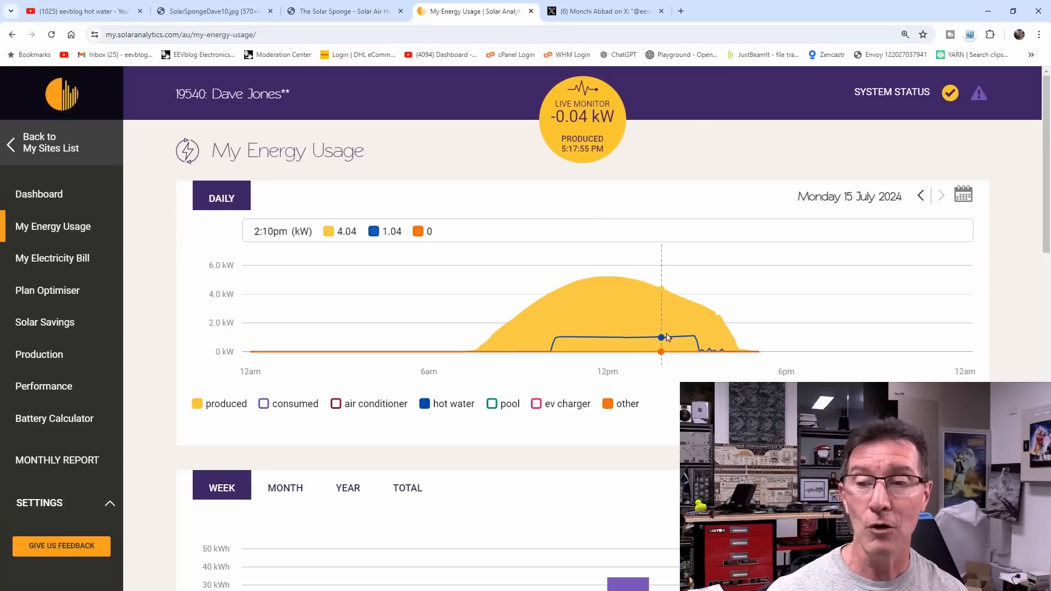
- Step the daily chart back two days, from Monday 15 to Saturday 13 July
{"action": "left_click", "coordinate": [921, 195]}
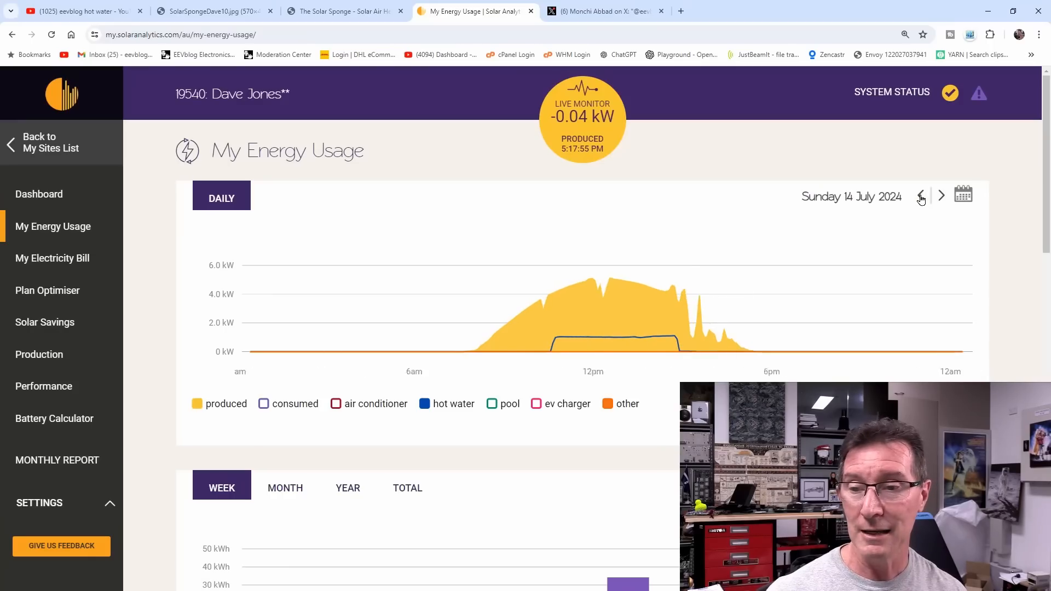
{"action": "left_click", "coordinate": [920, 195]}
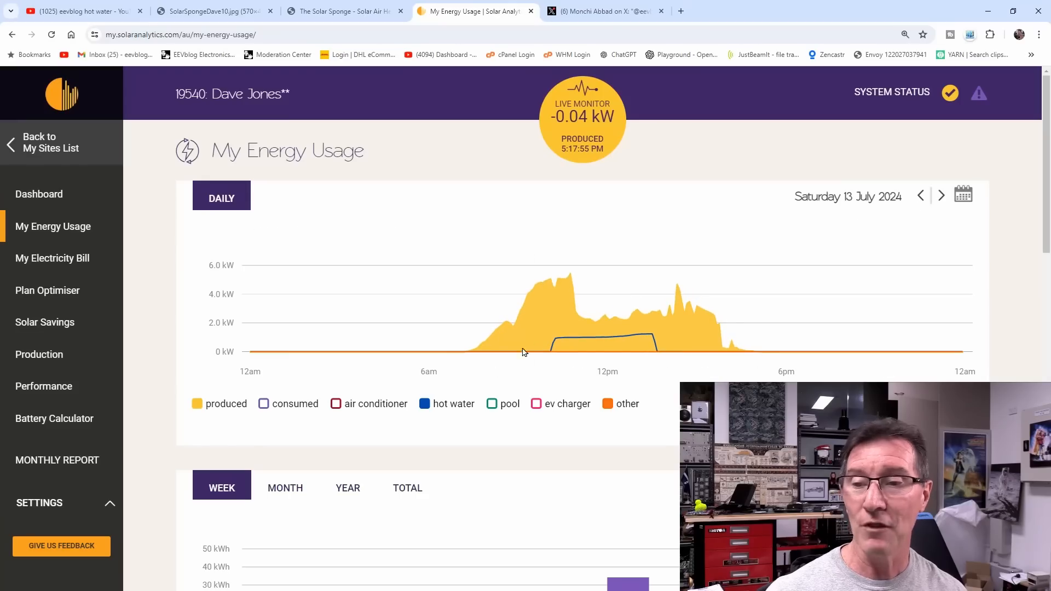
{"action": "mouse_move", "coordinate": [618, 309]}
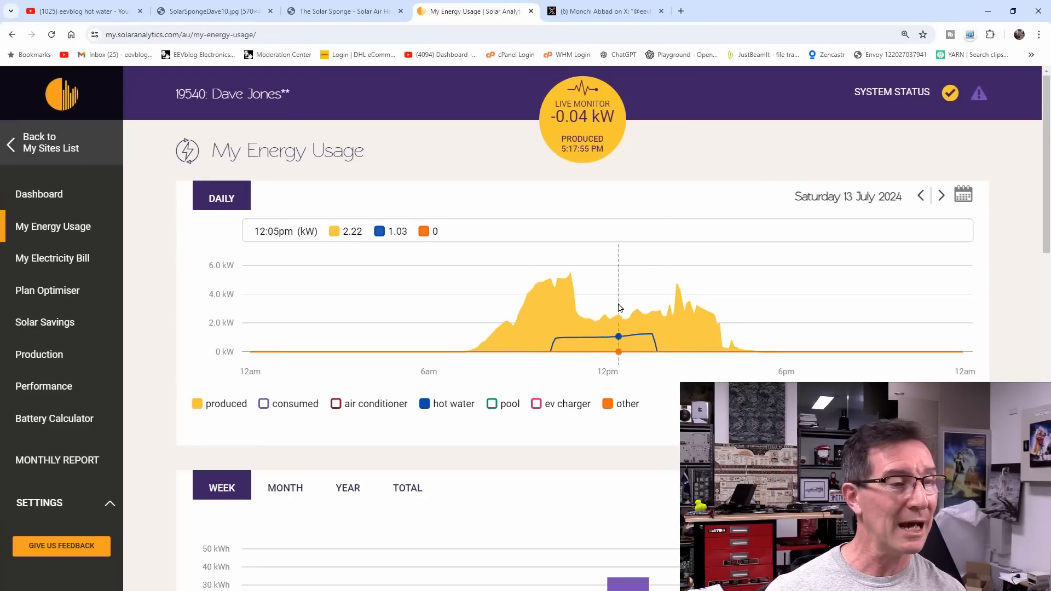
{"action": "mouse_move", "coordinate": [543, 338]}
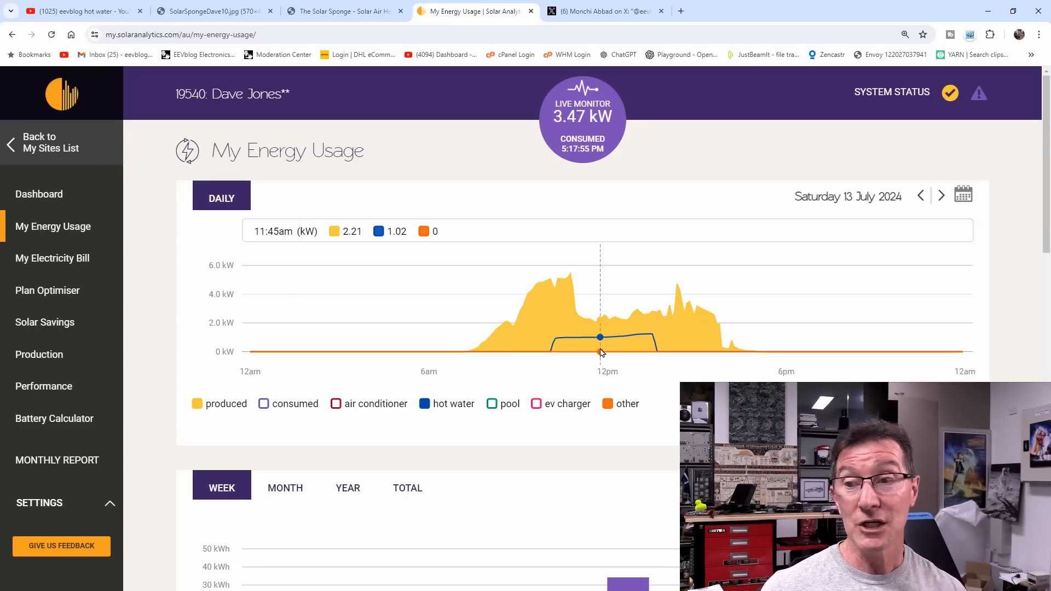
{"action": "scroll", "scroll_direction": "down", "scroll_amount": 3}
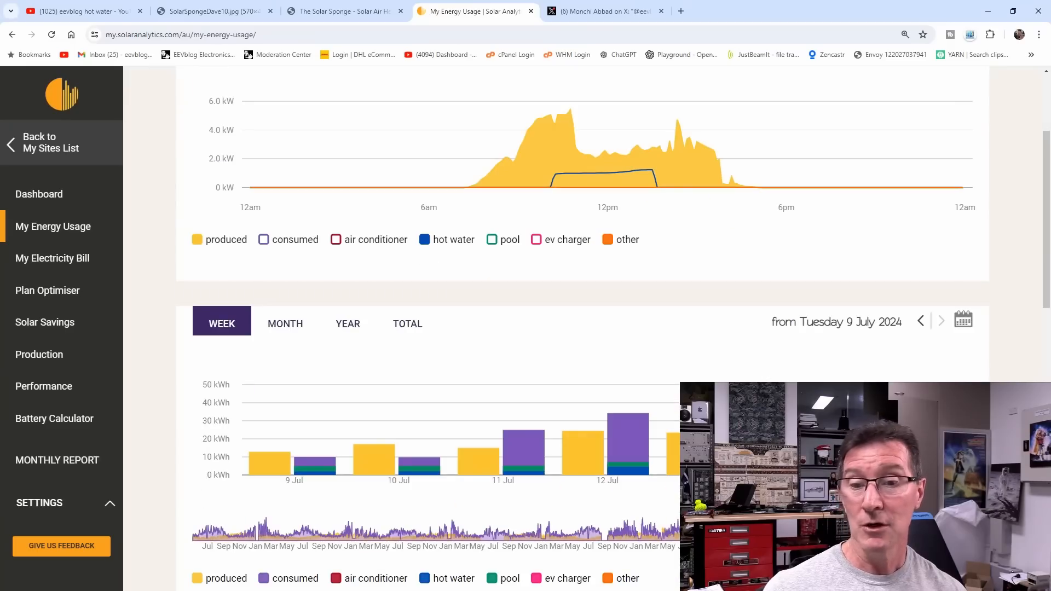
{"action": "scroll", "scroll_direction": "down", "scroll_amount": 3}
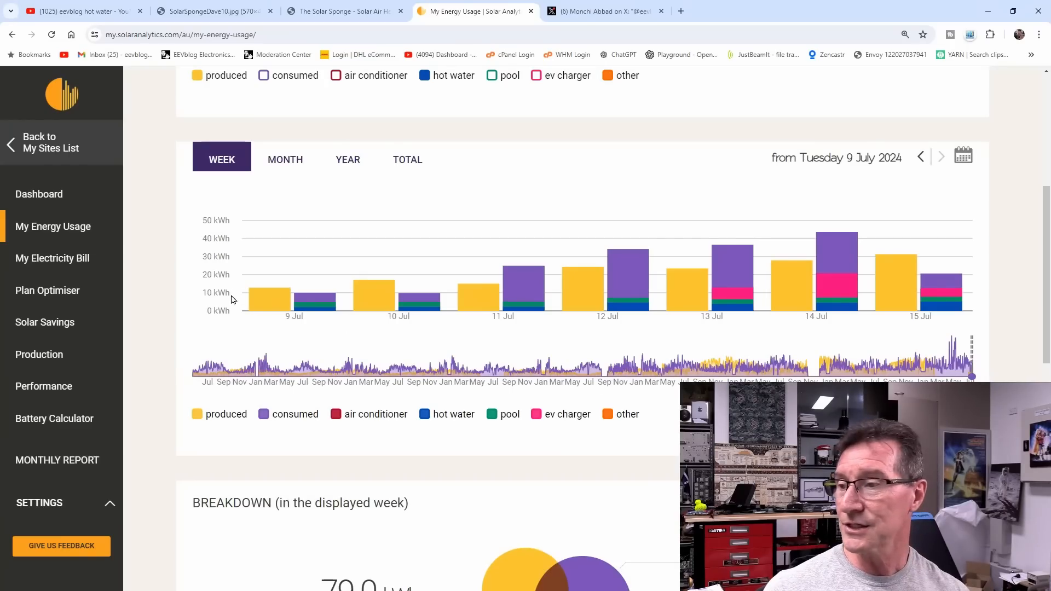
{"action": "mouse_move", "coordinate": [897, 259]}
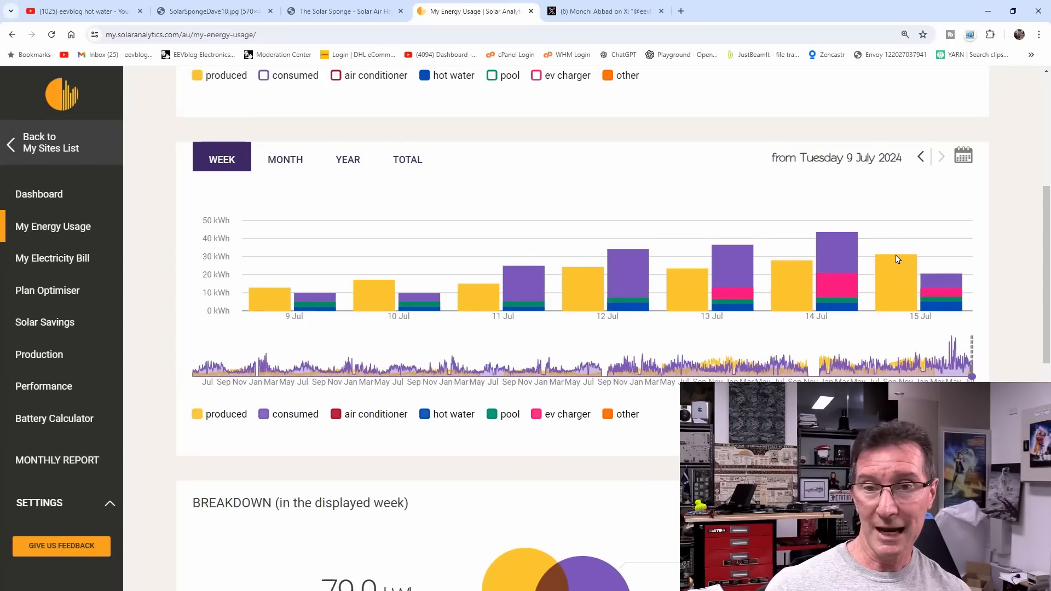
{"action": "mouse_move", "coordinate": [225, 262]}
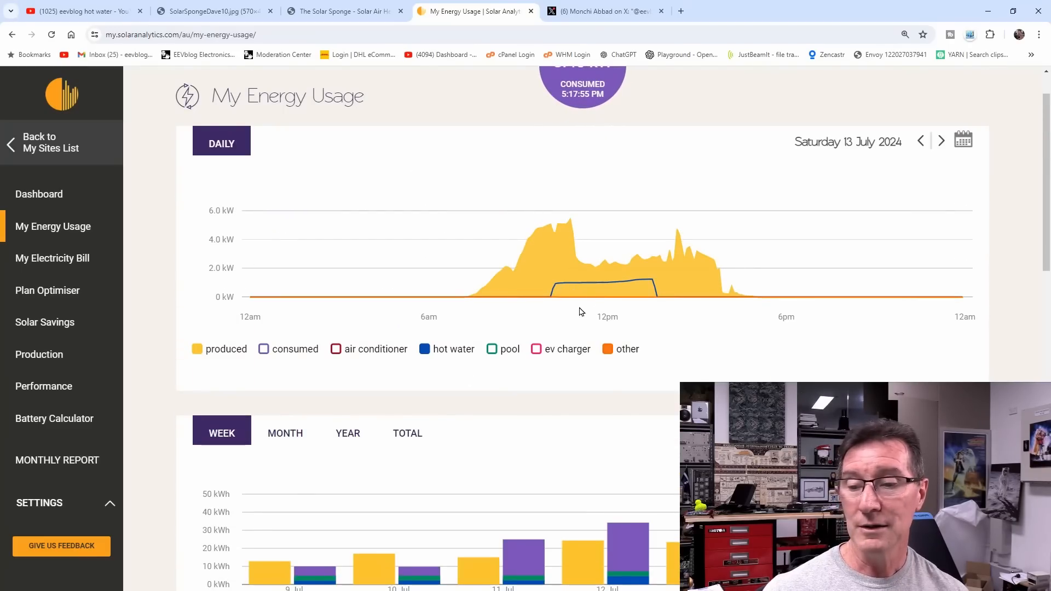
{"action": "scroll", "scroll_direction": "down", "scroll_amount": 3}
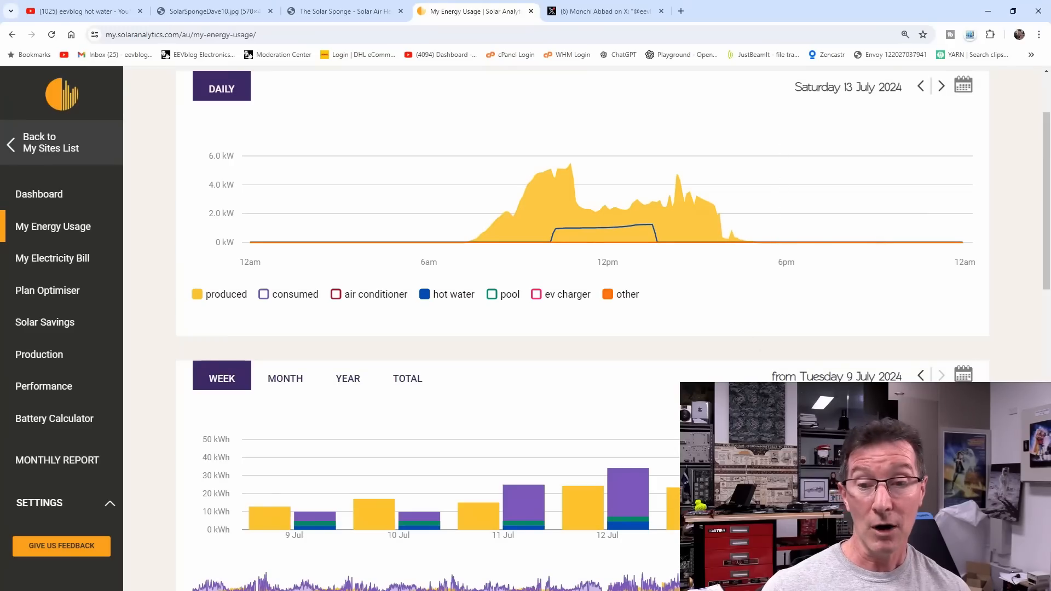
- Advance the daily chart to Sunday 14 July and scroll down to the weekly chart
{"action": "left_click", "coordinate": [941, 86]}
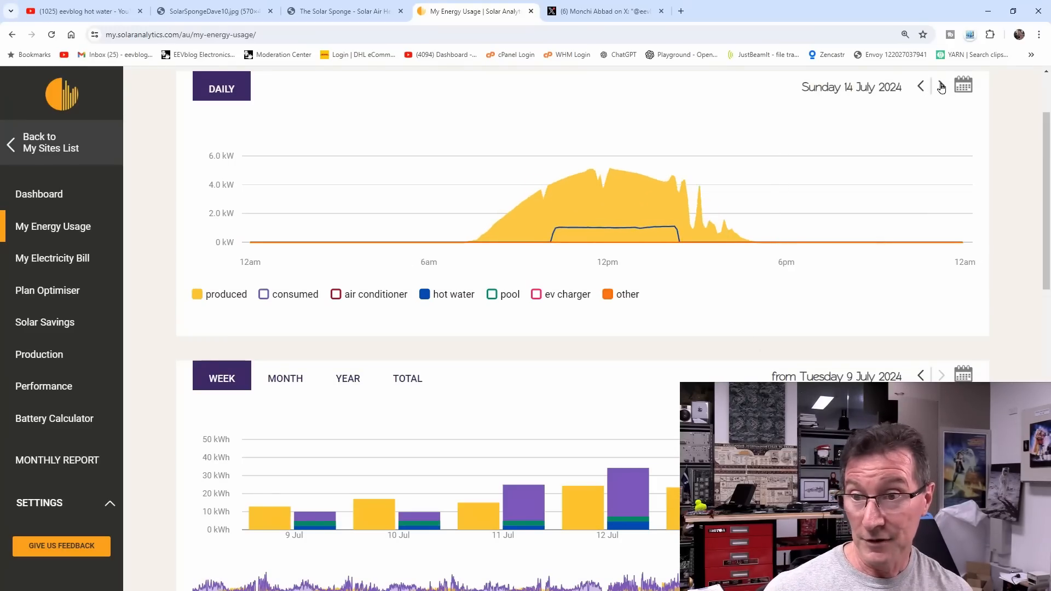
{"action": "scroll", "scroll_direction": "down", "scroll_amount": 3}
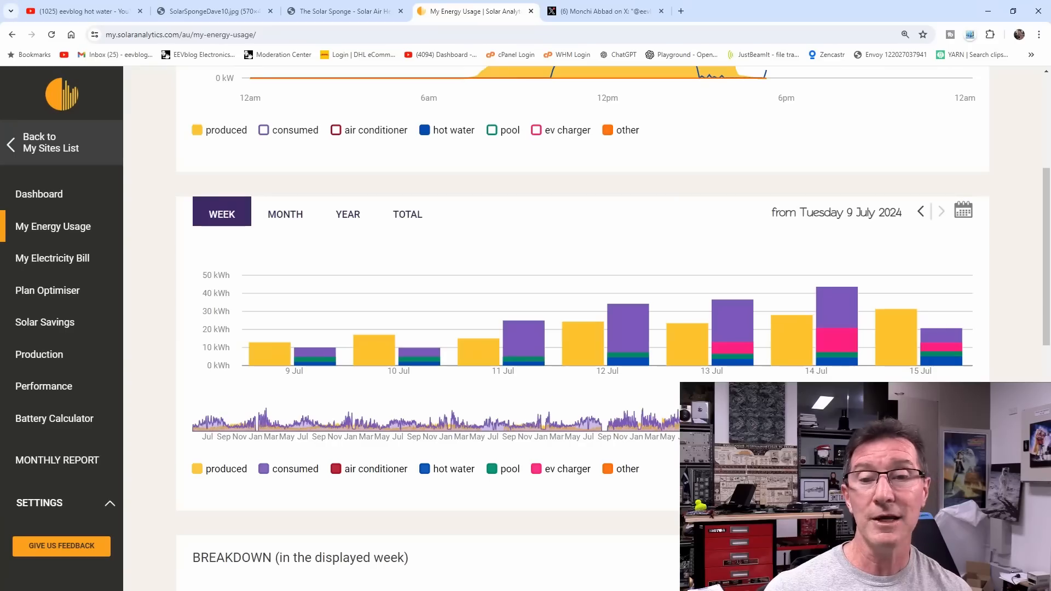
{"action": "mouse_move", "coordinate": [934, 367]}
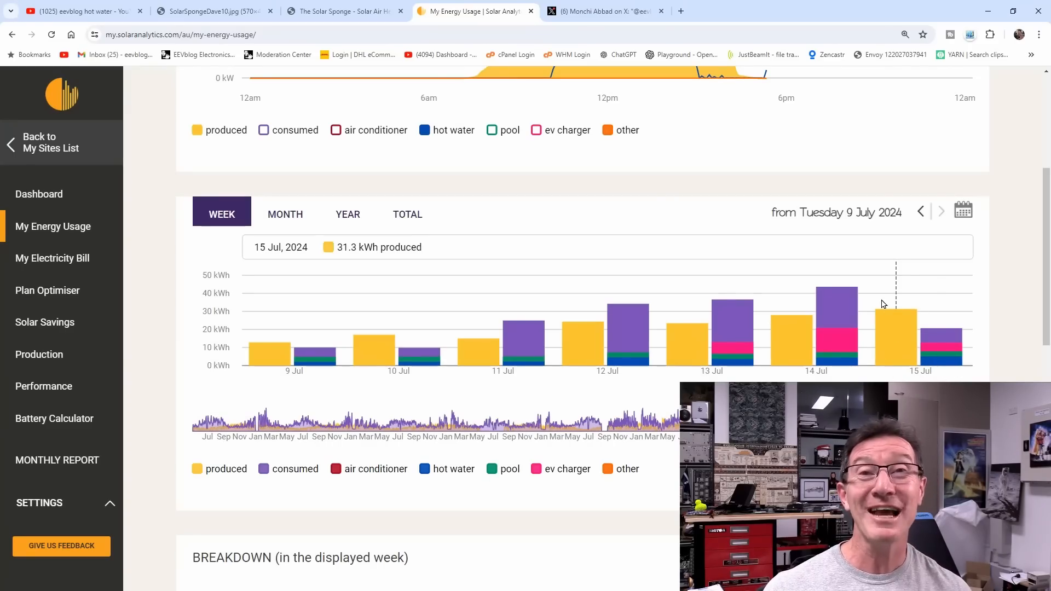
{"action": "scroll", "scroll_direction": "down", "scroll_amount": 3}
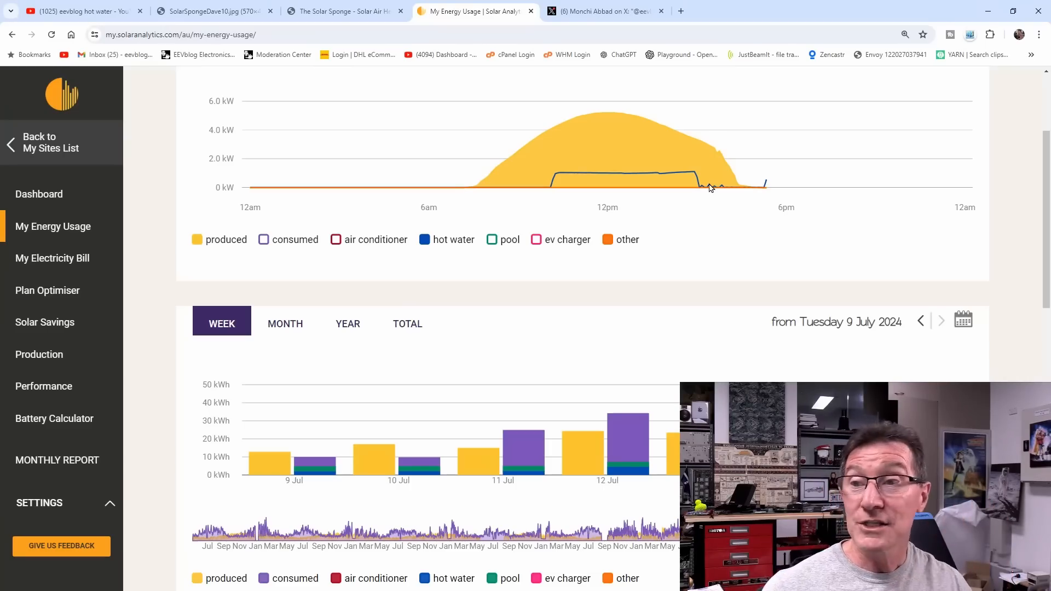
{"action": "mouse_move", "coordinate": [577, 168]}
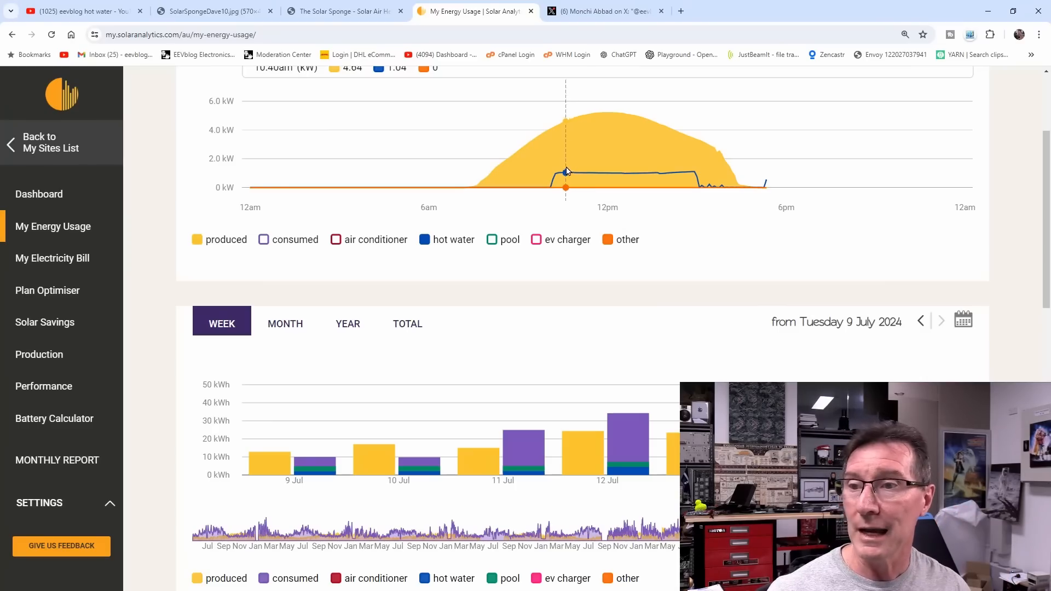
{"action": "mouse_move", "coordinate": [591, 177]}
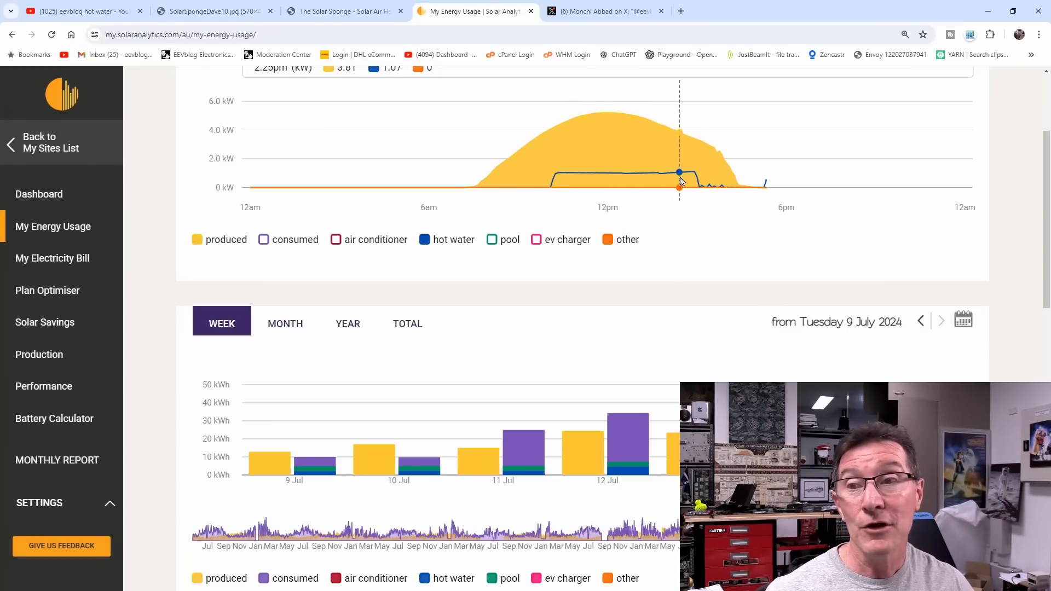
{"action": "mouse_move", "coordinate": [683, 178]}
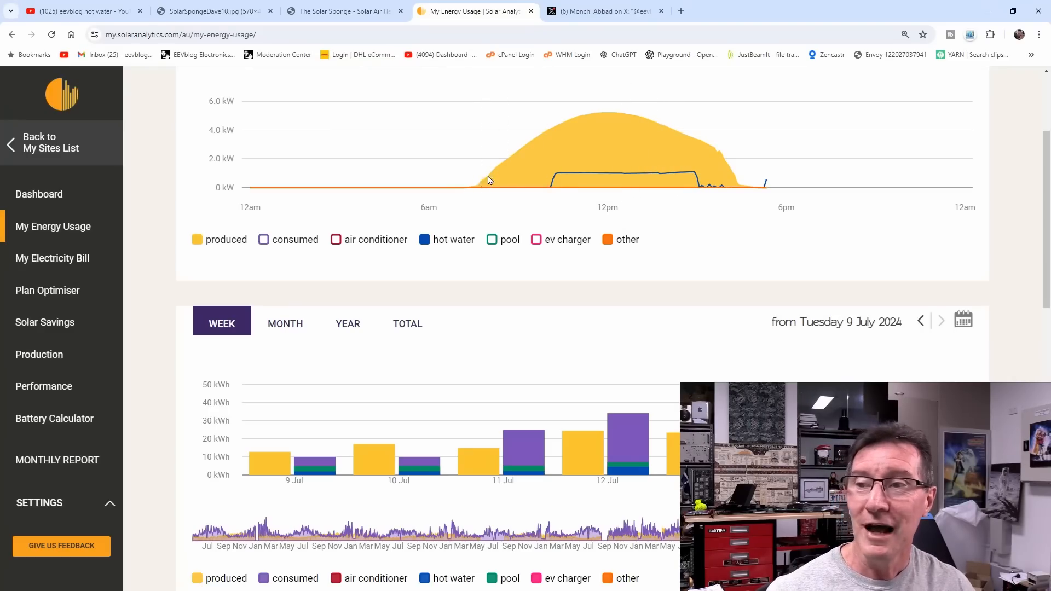
{"action": "mouse_move", "coordinate": [588, 157]}
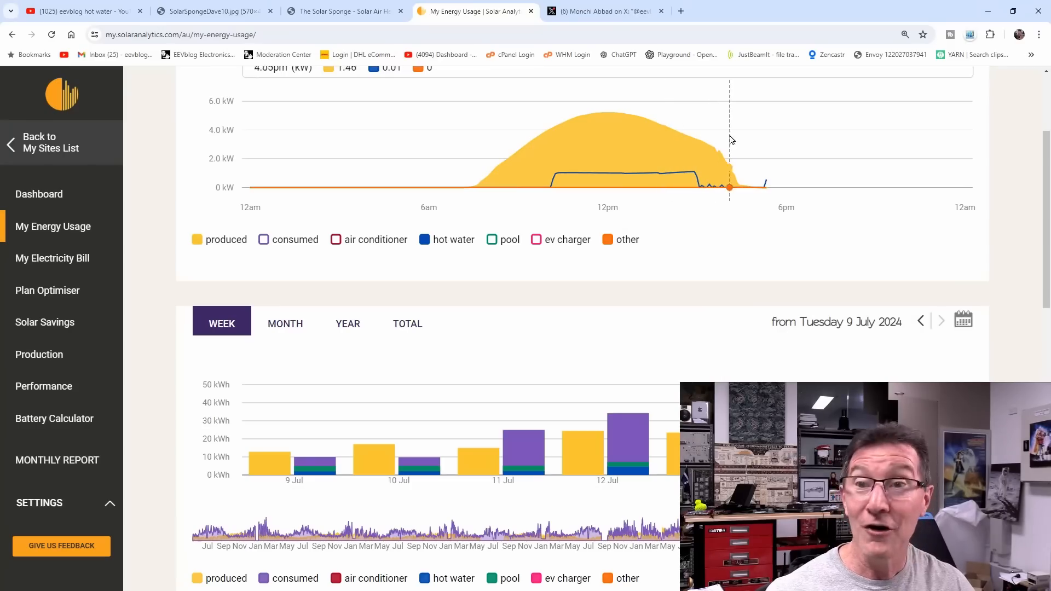
{"action": "mouse_move", "coordinate": [644, 126]}
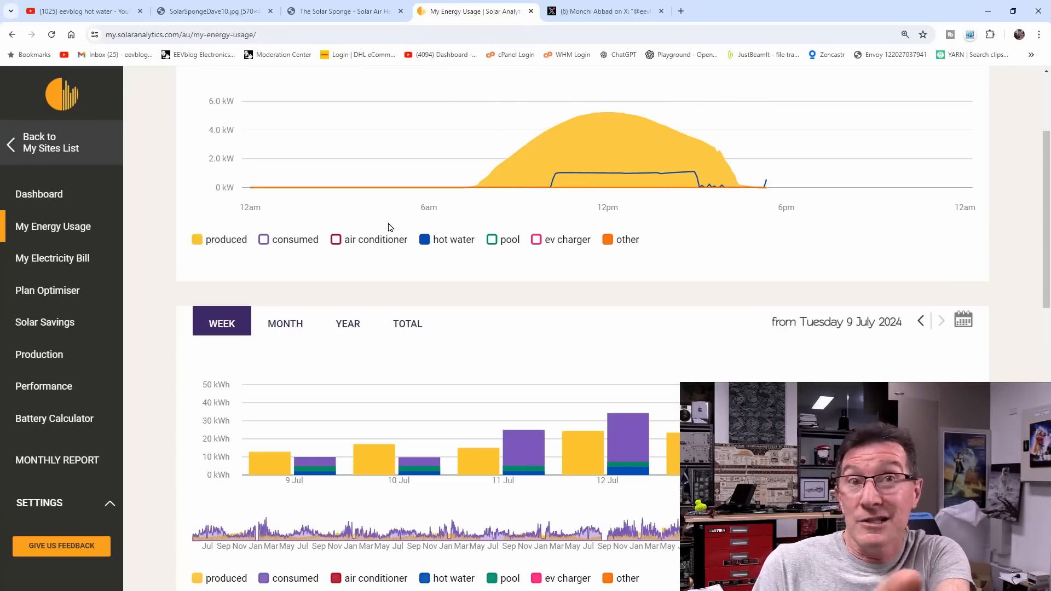
{"action": "mouse_move", "coordinate": [541, 166]}
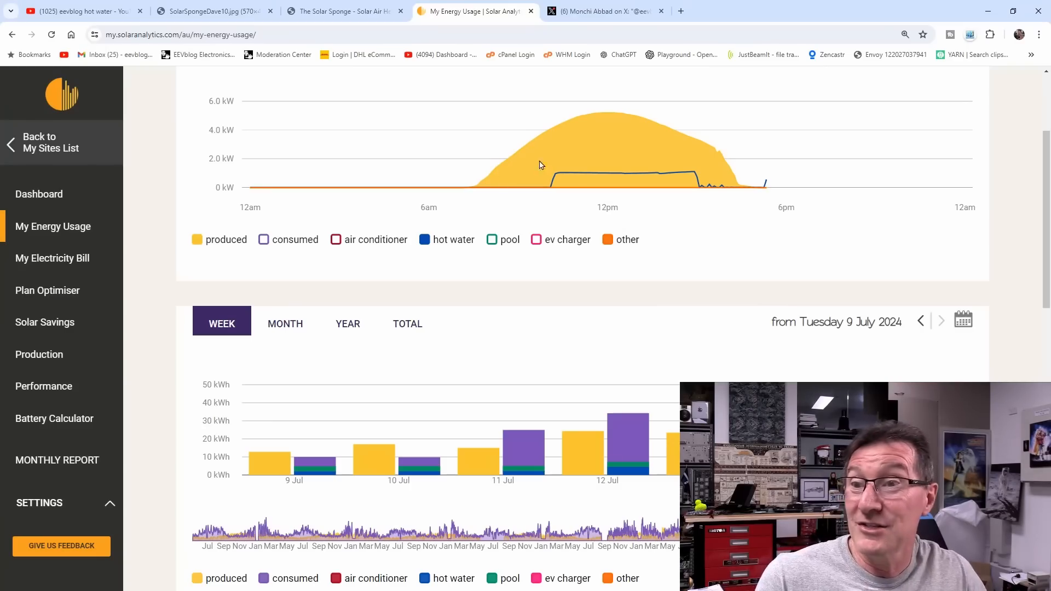
{"action": "mouse_move", "coordinate": [794, 230]}
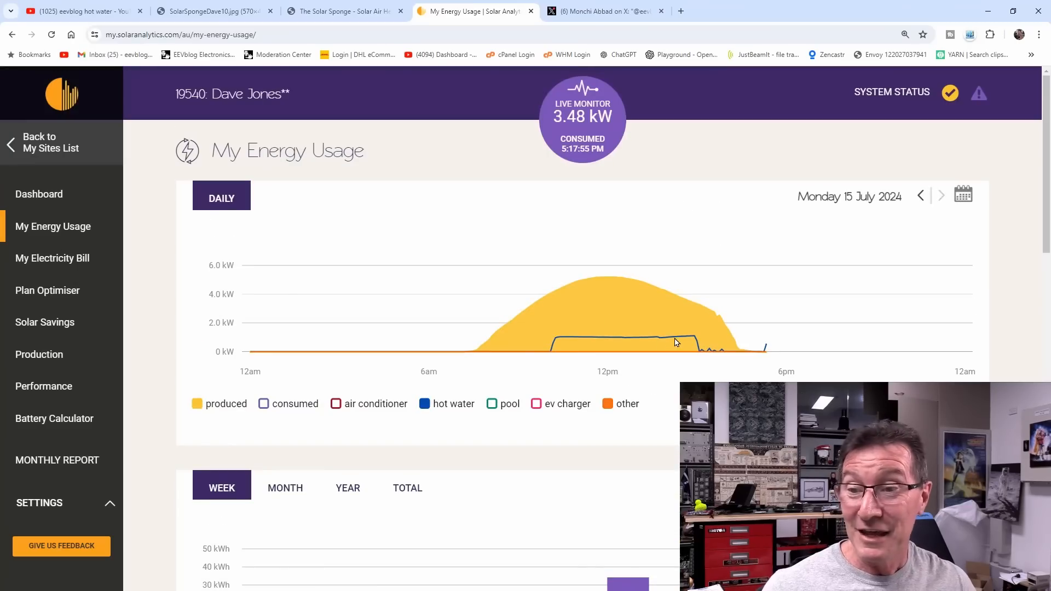
{"action": "scroll", "scroll_direction": "down", "scroll_amount": 3}
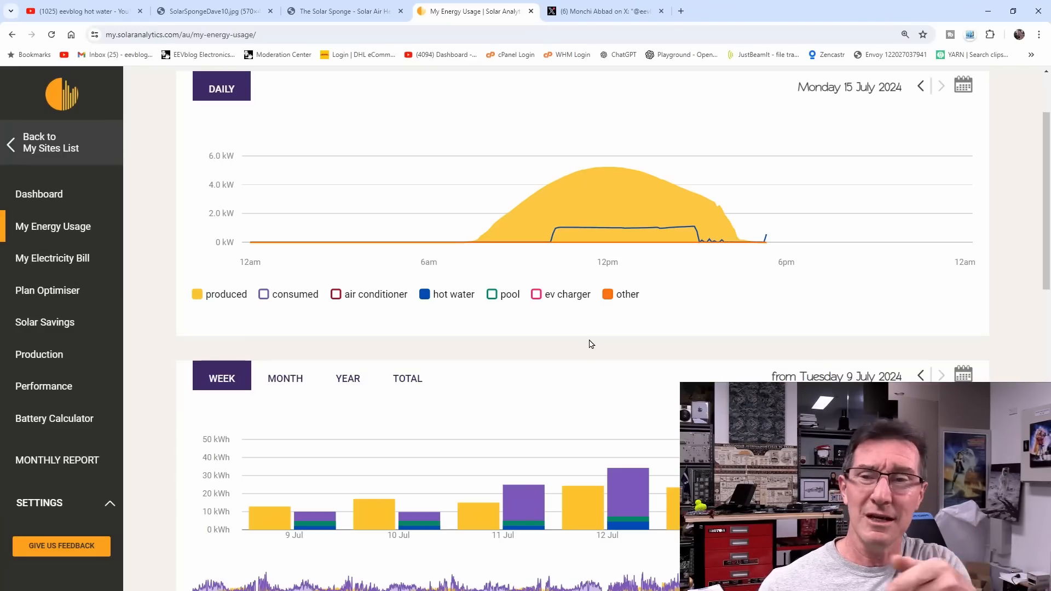
{"action": "mouse_move", "coordinate": [622, 241]}
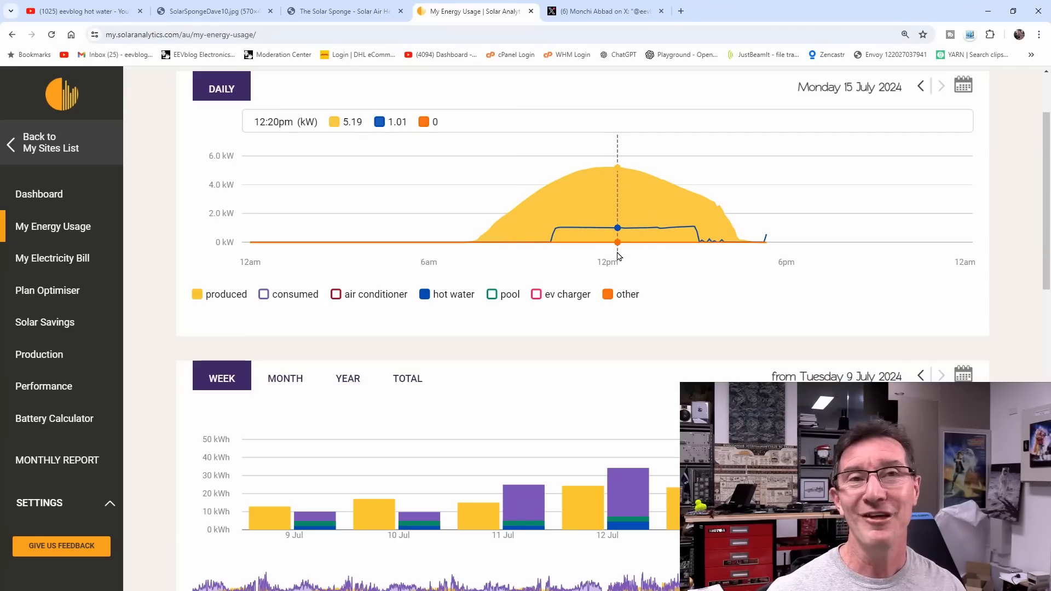
{"action": "mouse_move", "coordinate": [552, 184]}
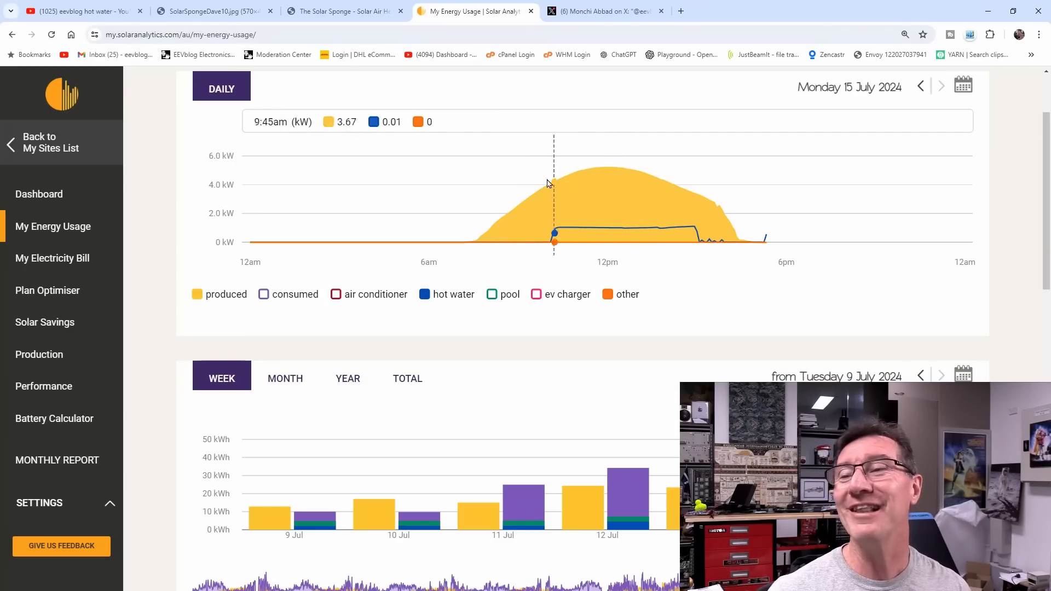
{"action": "mouse_move", "coordinate": [573, 194]}
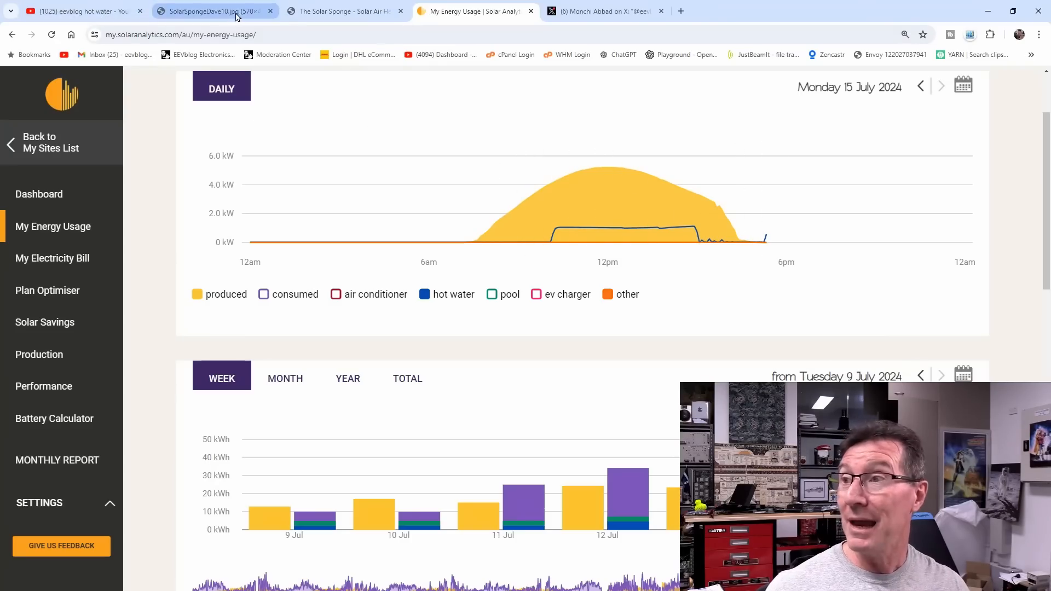
- View the Solar Sponge roof photo, then return to the 15 July energy usage graph
{"action": "left_click", "coordinate": [212, 11]}
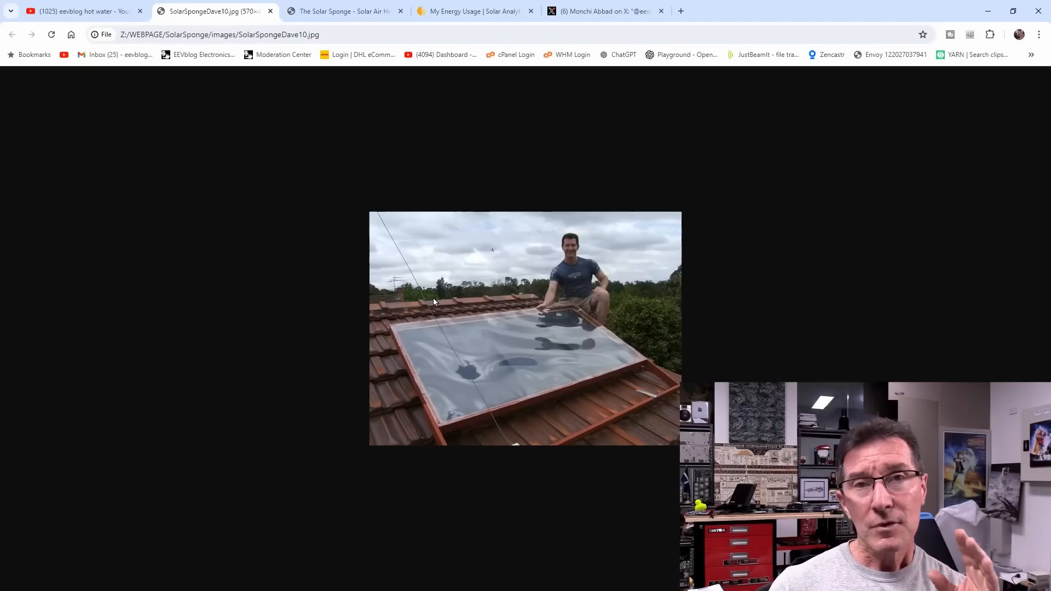
{"action": "mouse_move", "coordinate": [469, 341]}
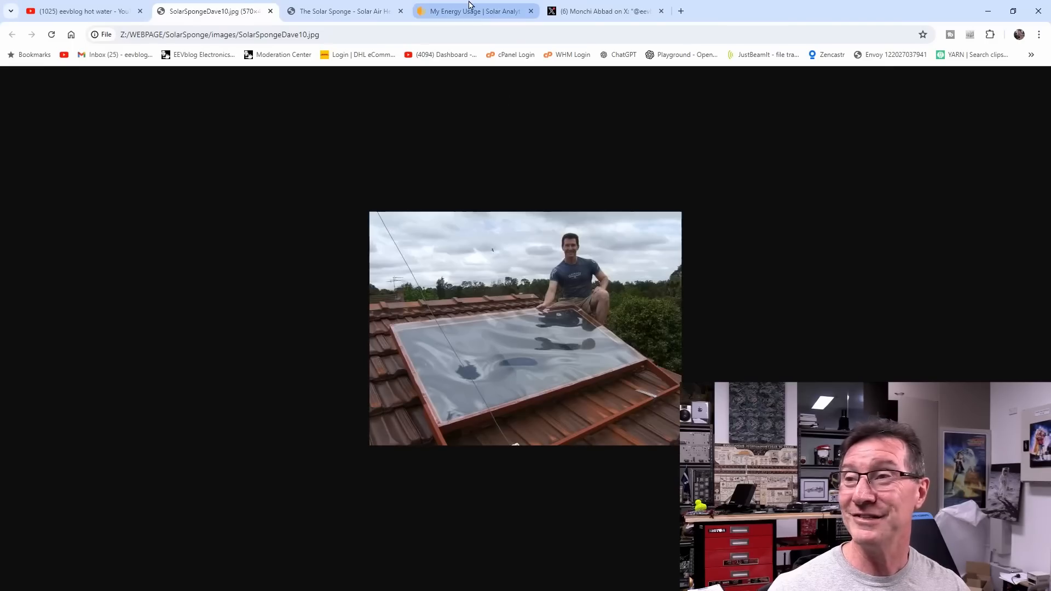
{"action": "left_click", "coordinate": [474, 11]}
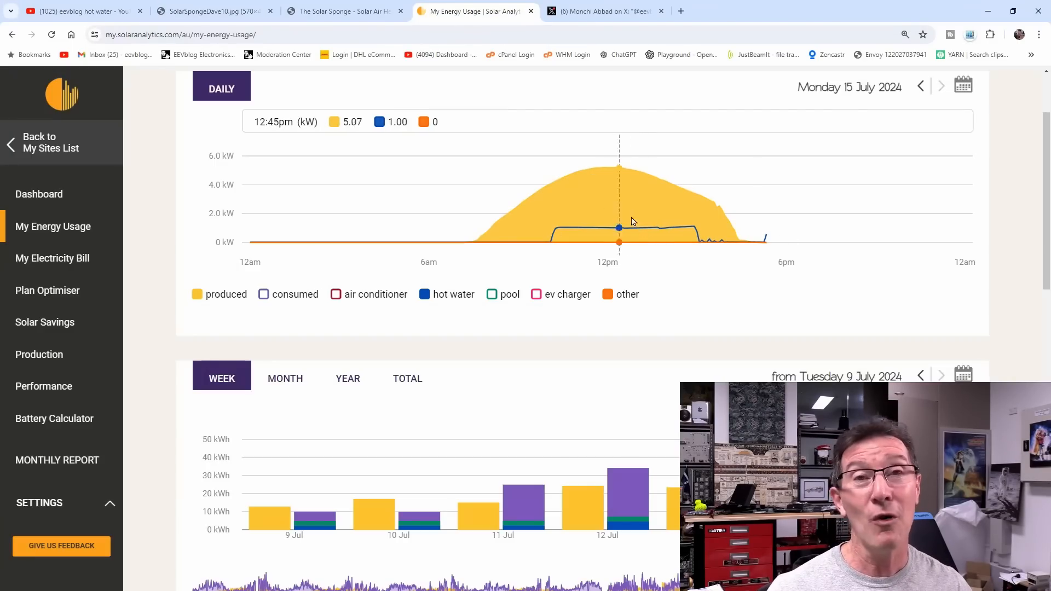
{"action": "mouse_move", "coordinate": [617, 239]}
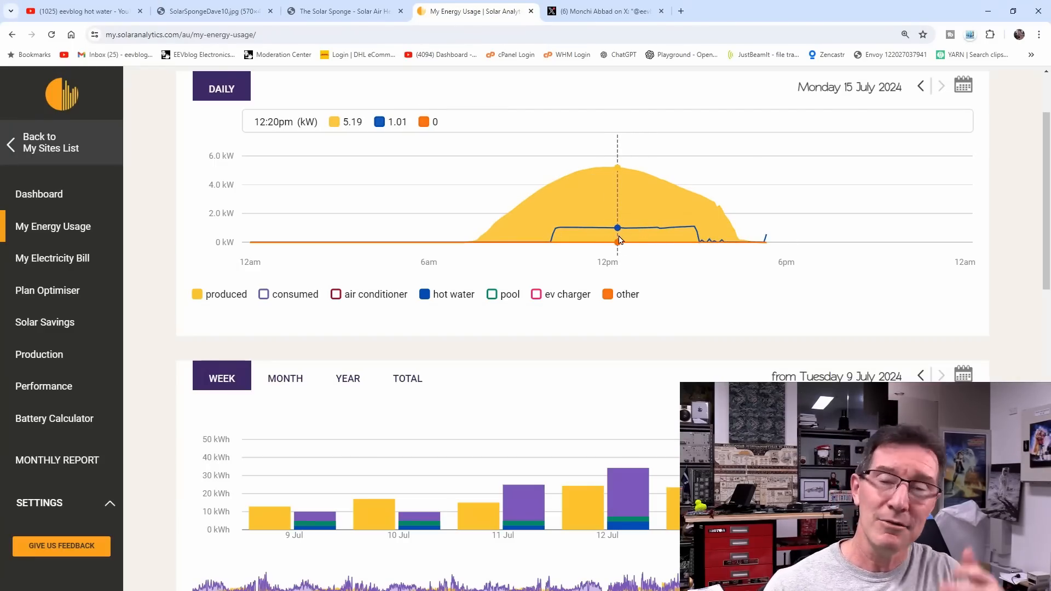
{"action": "mouse_move", "coordinate": [630, 228]}
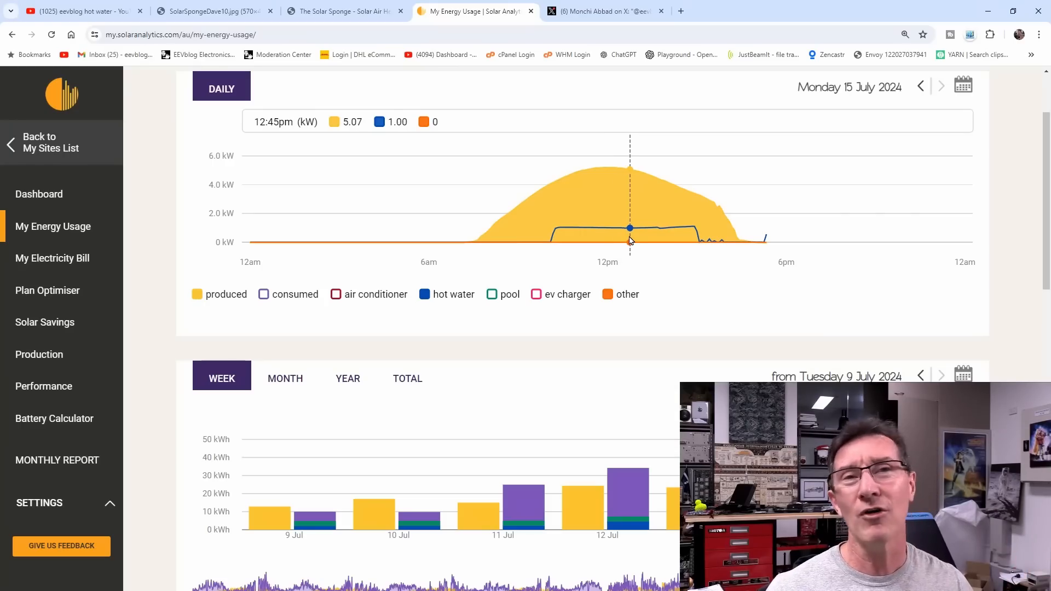
{"action": "mouse_move", "coordinate": [630, 191]}
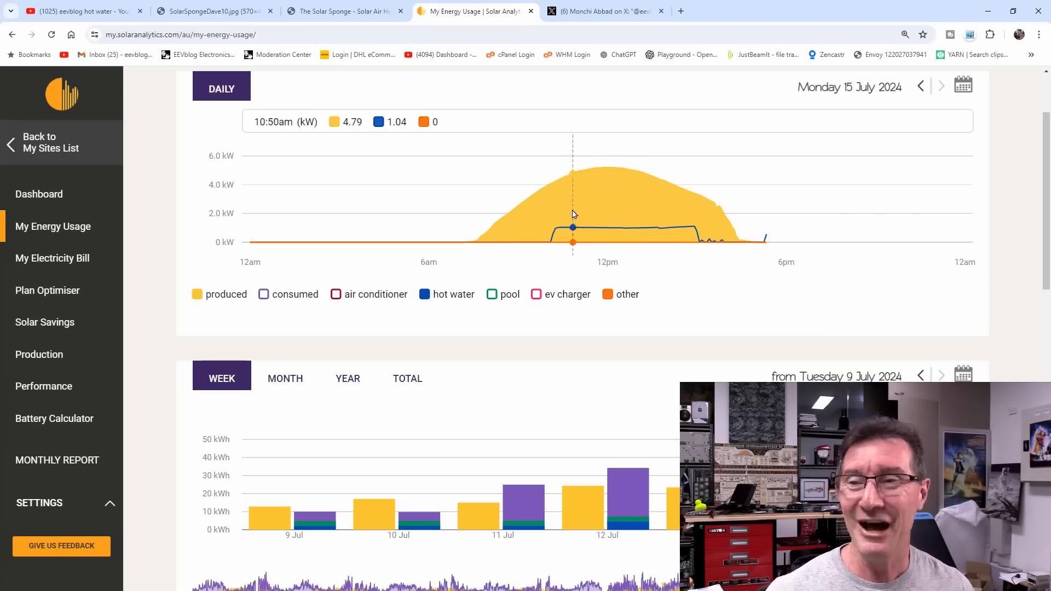
{"action": "mouse_move", "coordinate": [627, 231]}
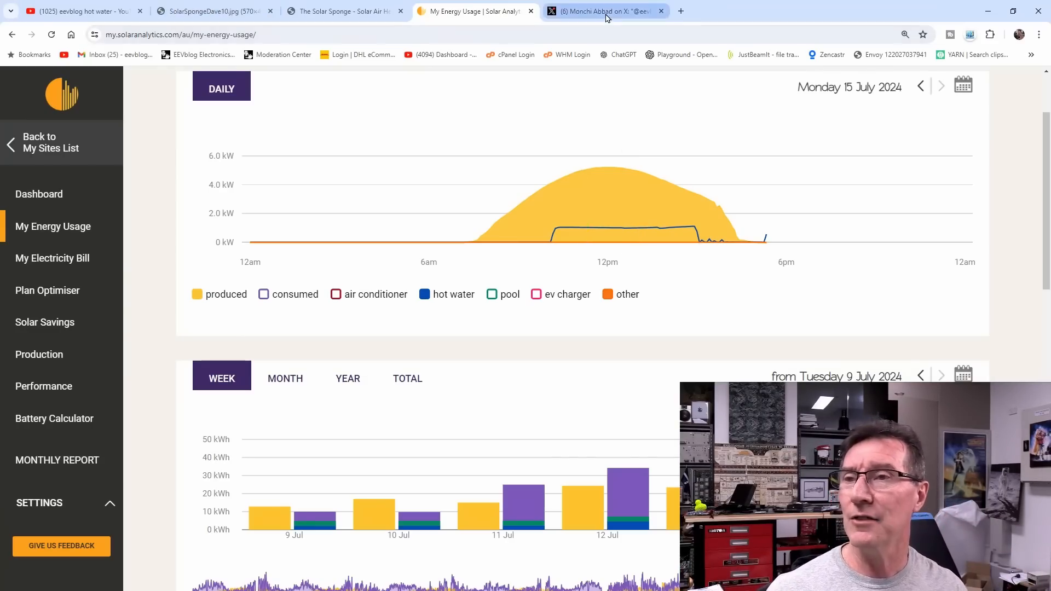
- Switch to the X post and highlight the reply's phrase about photovoltaic panel efficiency
{"action": "left_click", "coordinate": [603, 11]}
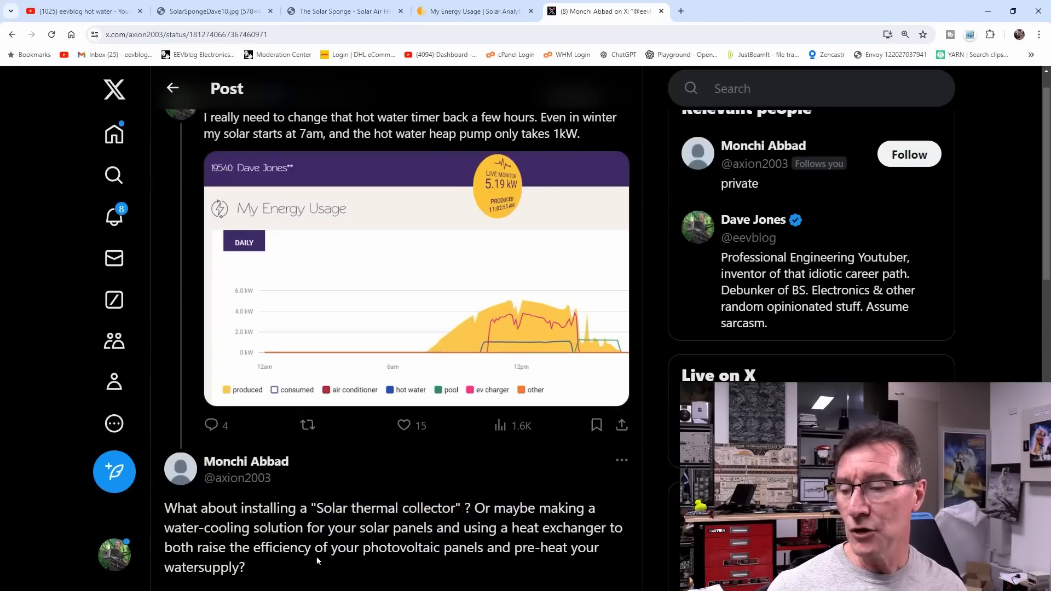
{"action": "left_click_drag", "start_coordinate": [254, 547], "coordinate": [458, 547]}
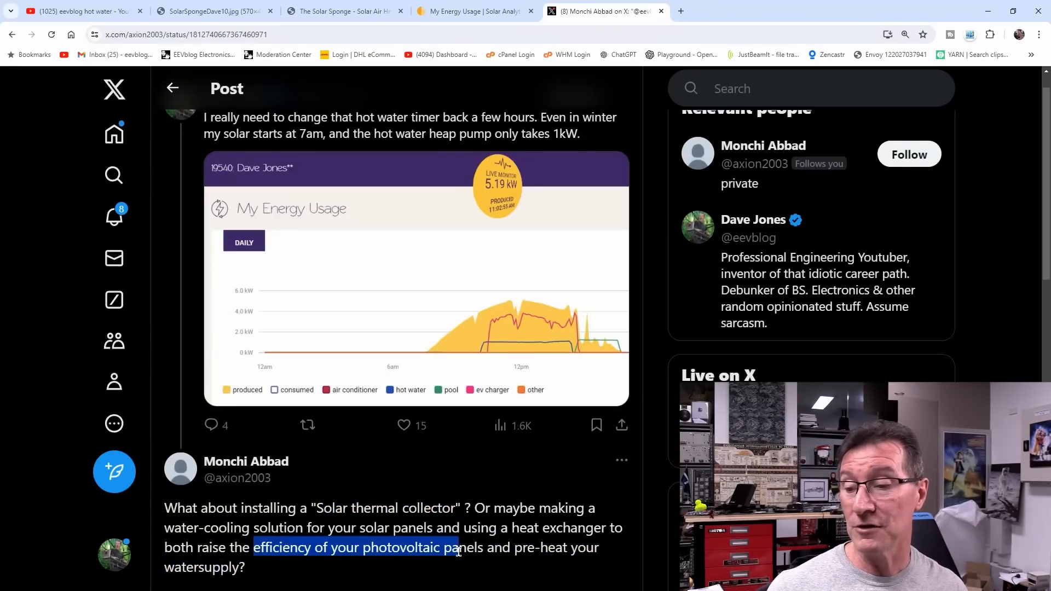
{"action": "left_click_drag", "start_coordinate": [457, 546], "coordinate": [245, 567]}
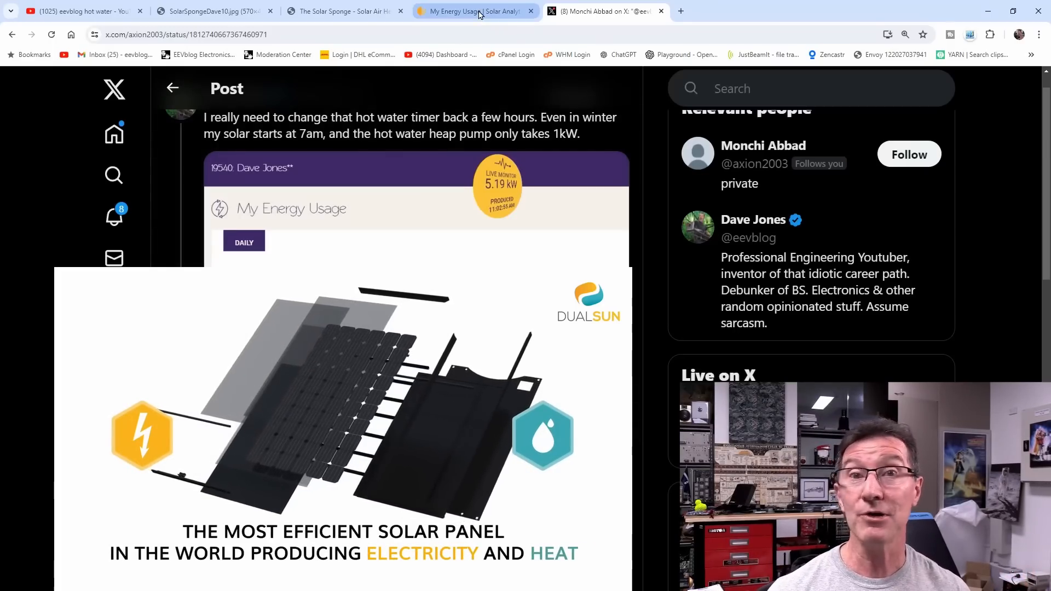
{"action": "left_click", "coordinate": [469, 11]}
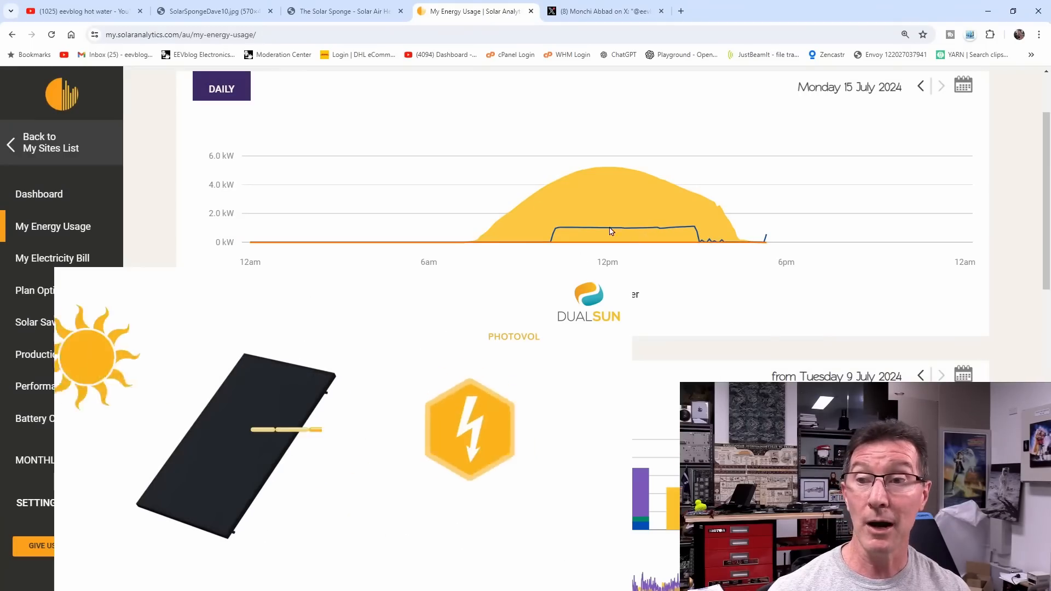
{"action": "mouse_move", "coordinate": [600, 244]}
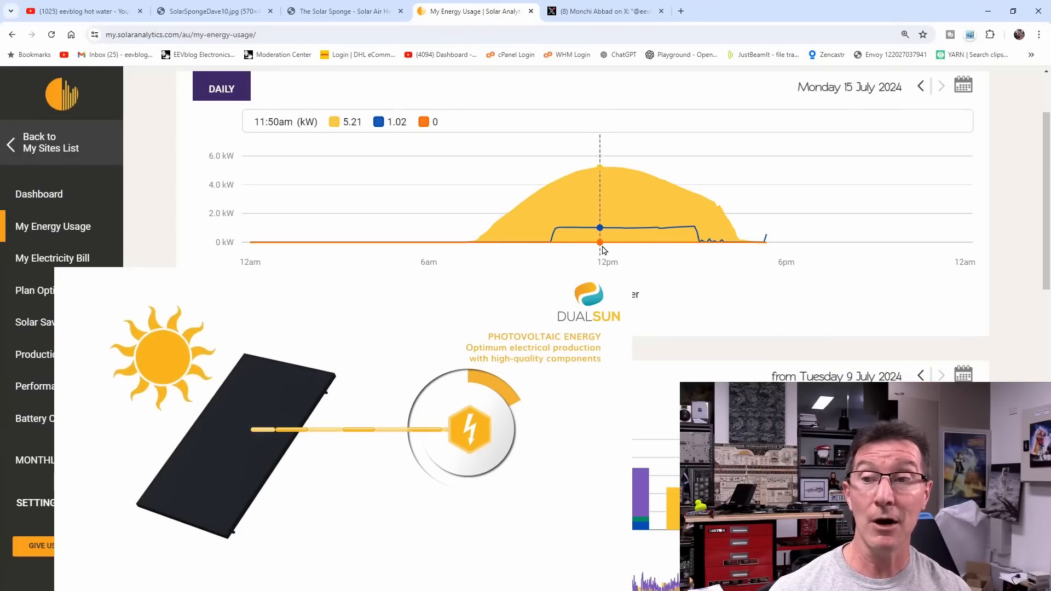
{"action": "mouse_move", "coordinate": [604, 249]}
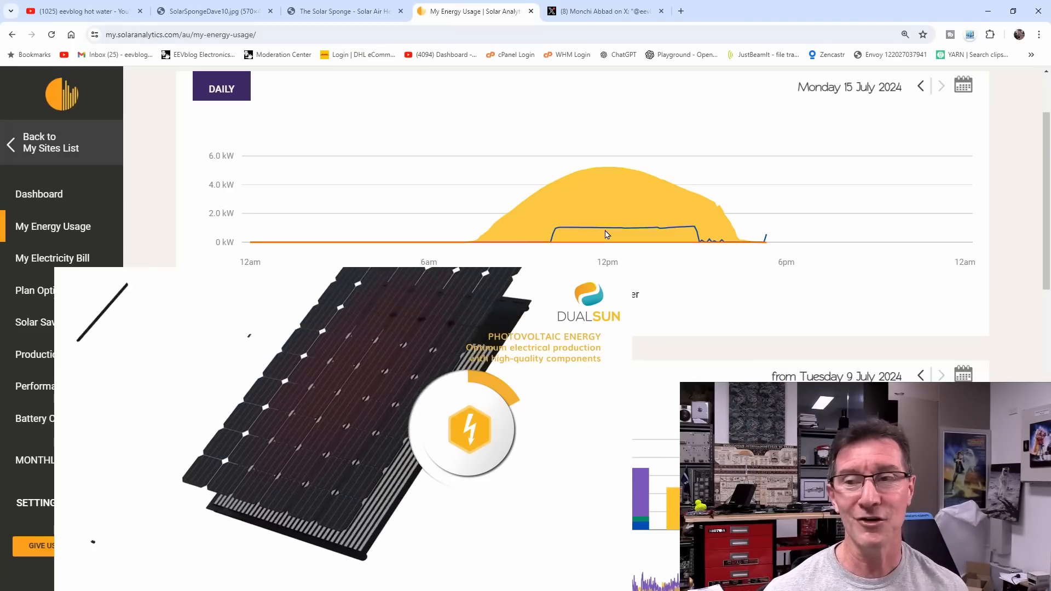
{"action": "mouse_move", "coordinate": [598, 239]}
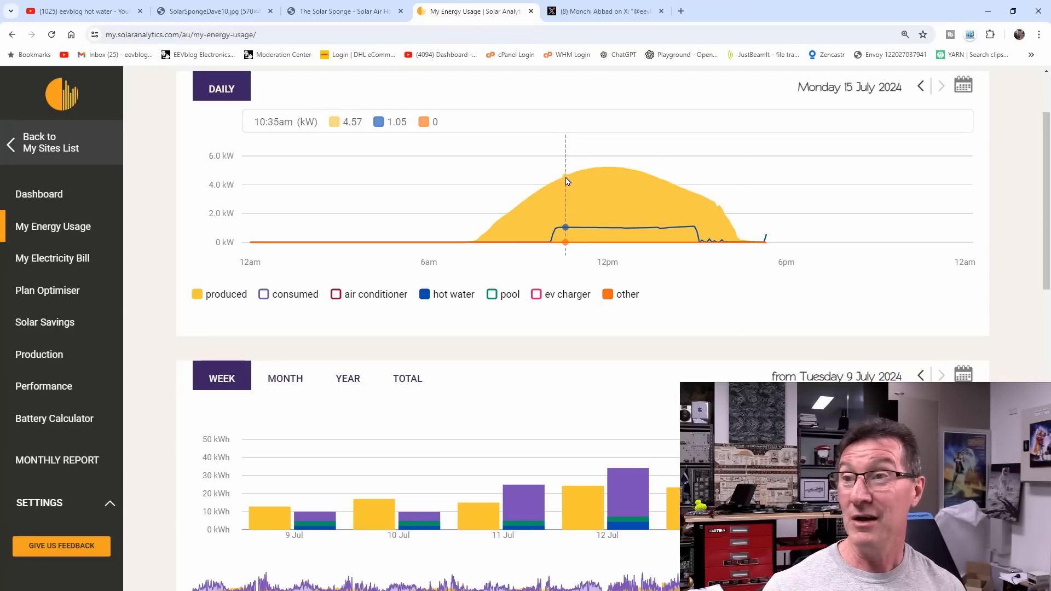
{"action": "left_click", "coordinate": [601, 11]}
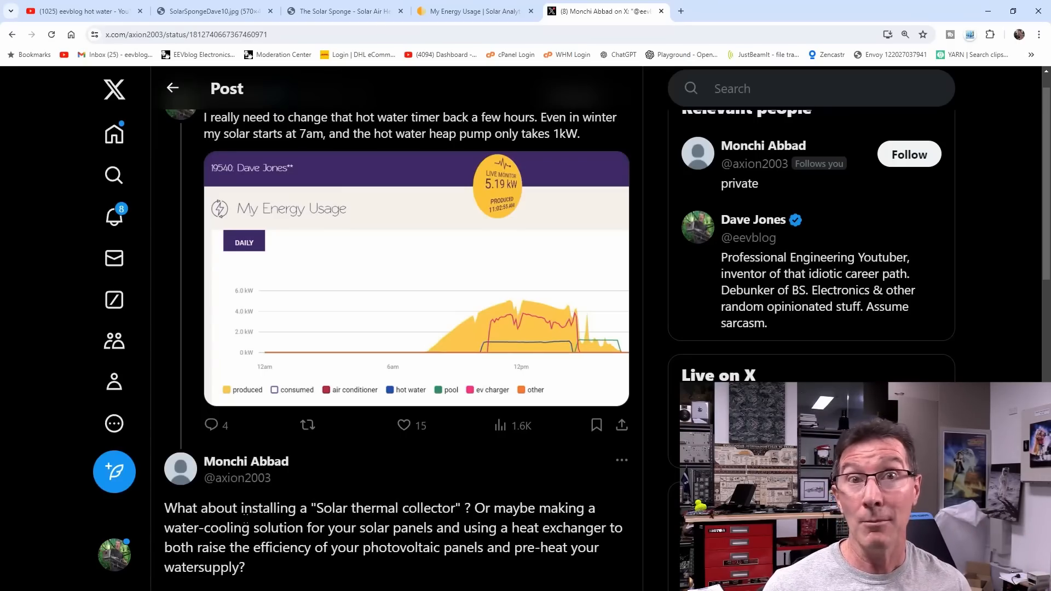
- Switch to the Solar Analytics My Energy Usage tab to view the Monday 15 July chart with pool load
{"action": "left_click", "coordinate": [469, 11]}
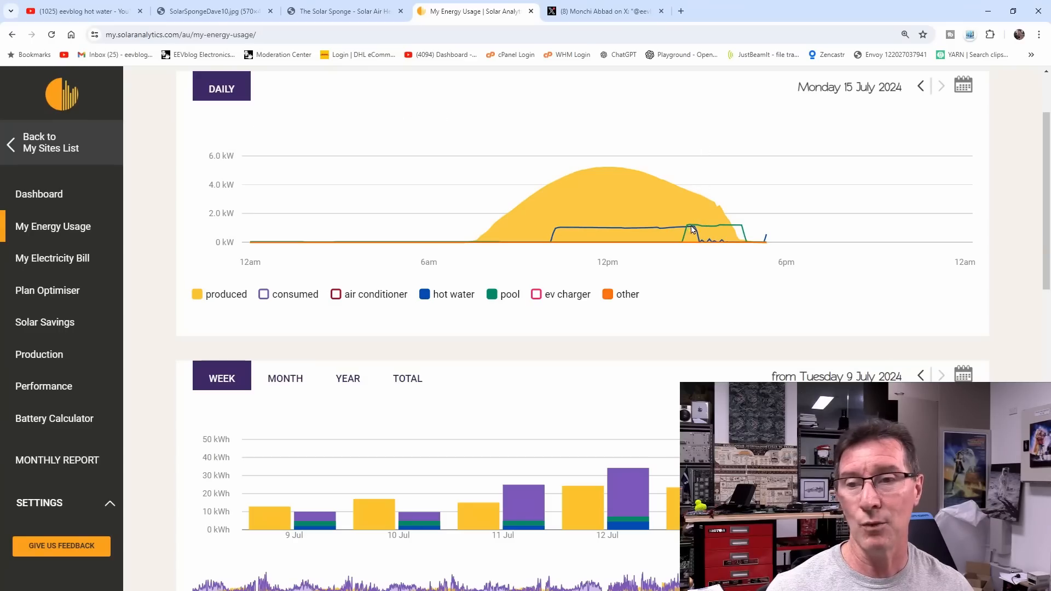
{"action": "mouse_move", "coordinate": [725, 236]}
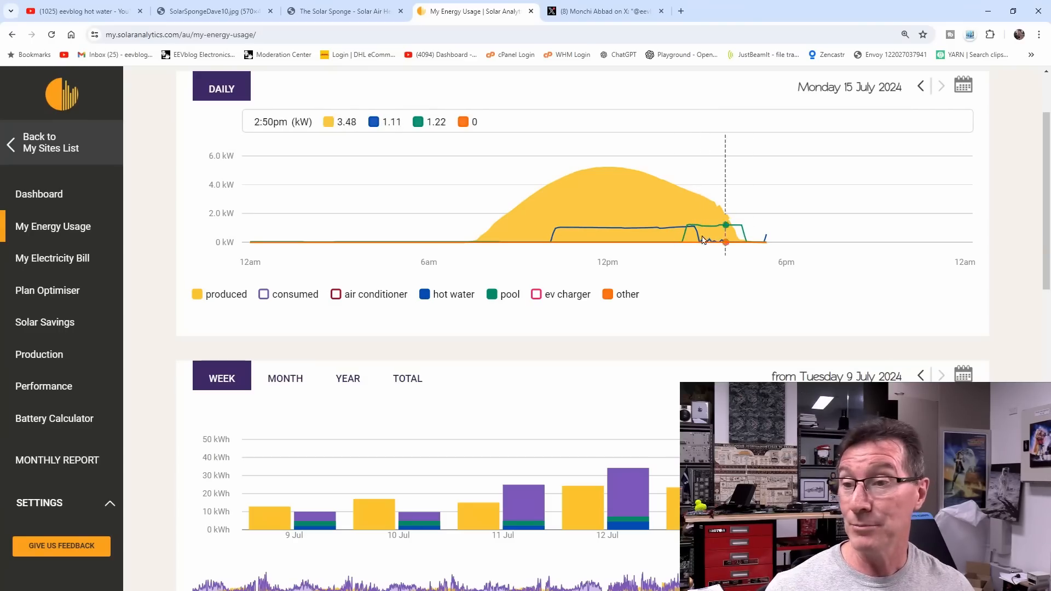
{"action": "mouse_move", "coordinate": [681, 224]}
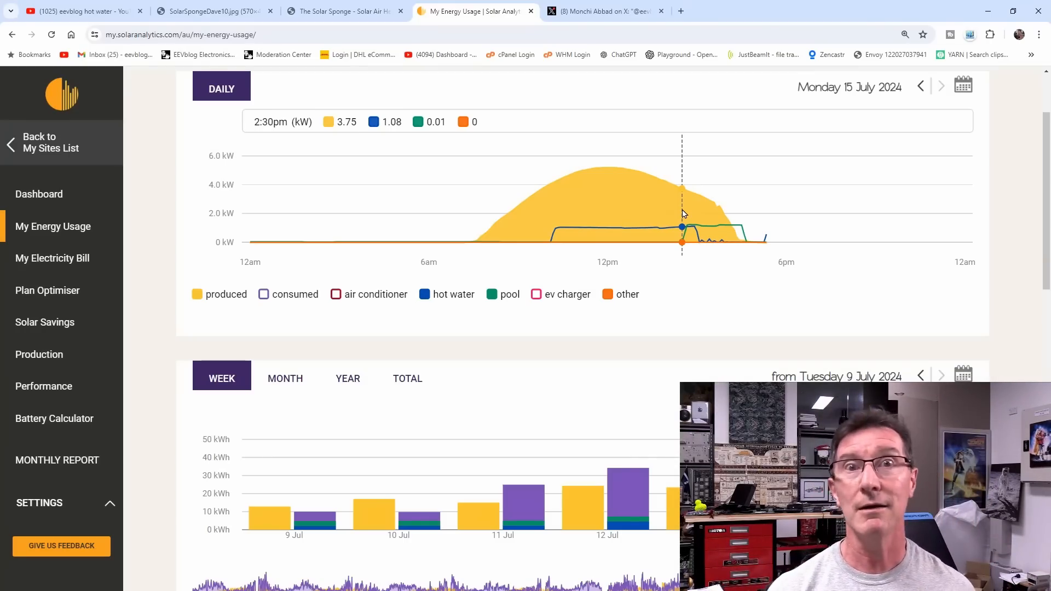
{"action": "mouse_move", "coordinate": [722, 243]}
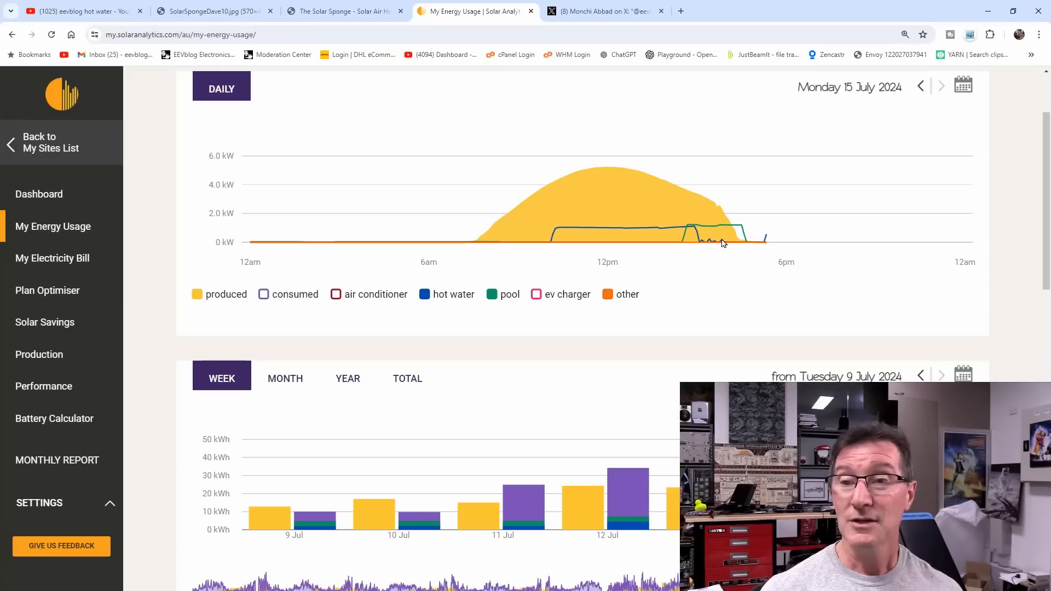
{"action": "mouse_move", "coordinate": [714, 235]}
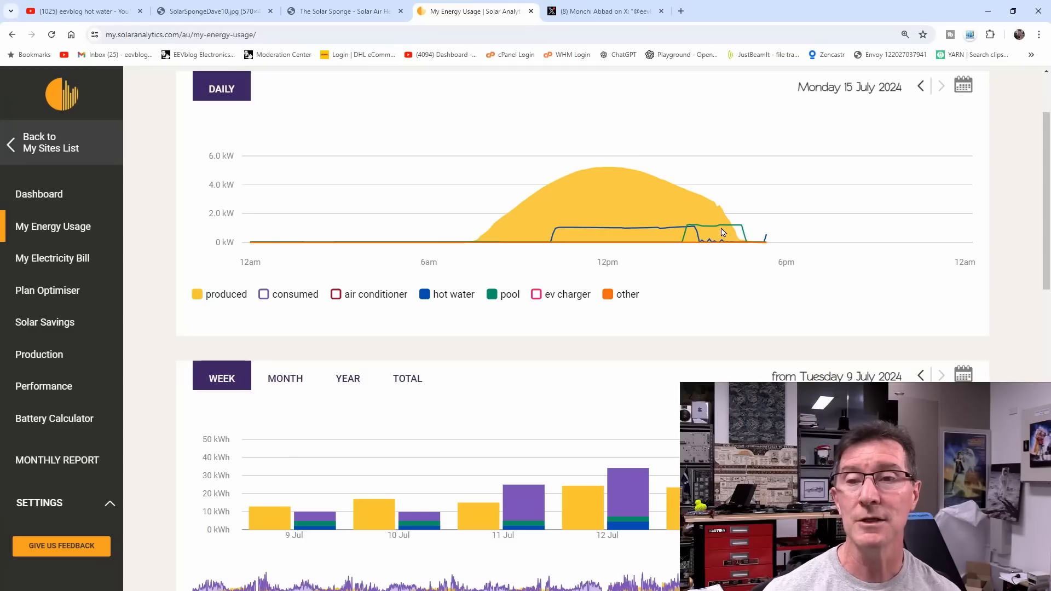
{"action": "mouse_move", "coordinate": [716, 227]}
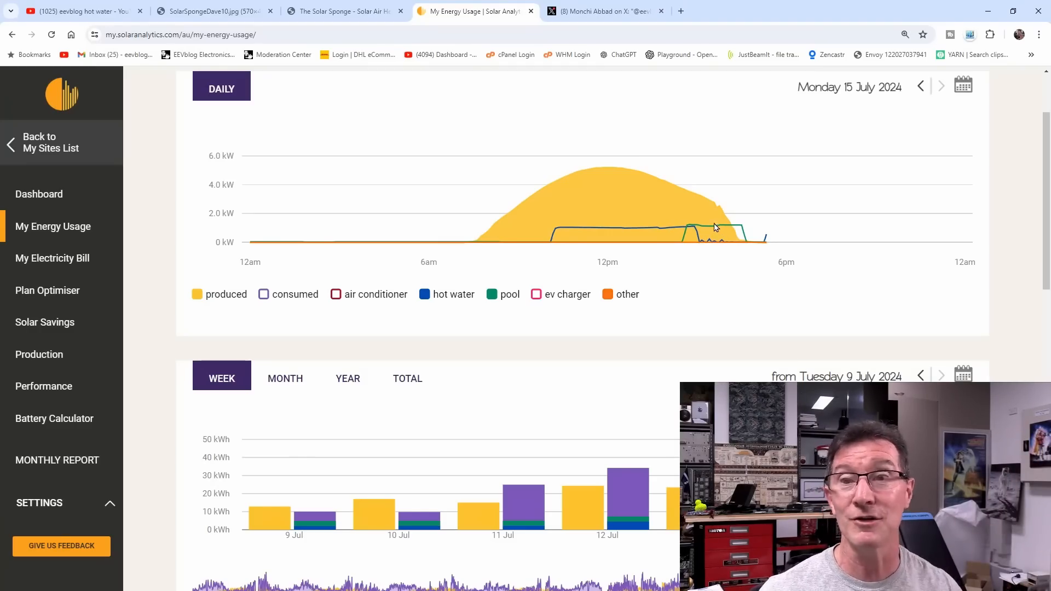
{"action": "mouse_move", "coordinate": [718, 238]}
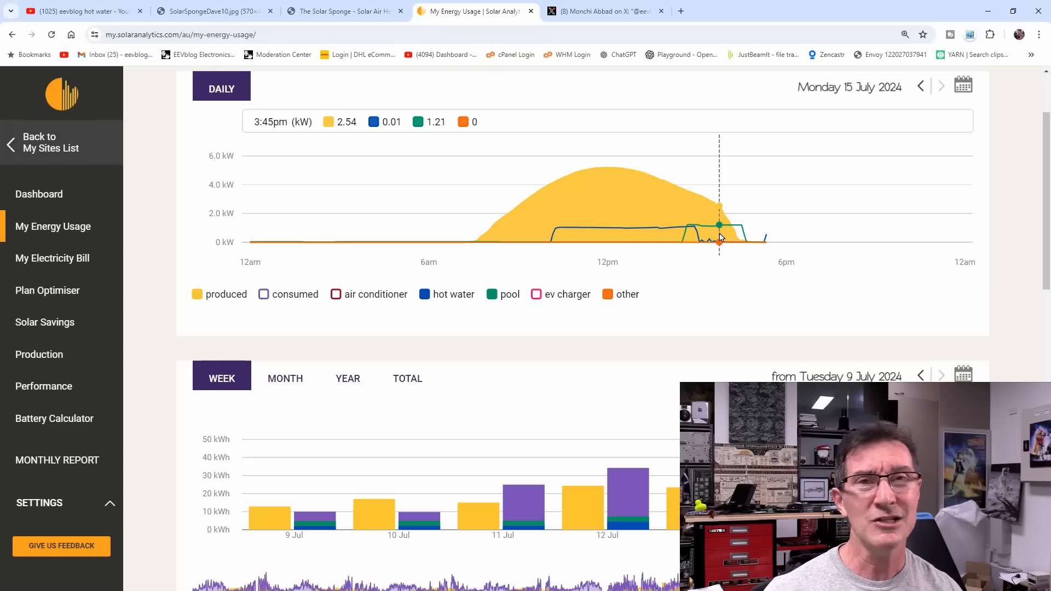
{"action": "mouse_move", "coordinate": [377, 30]}
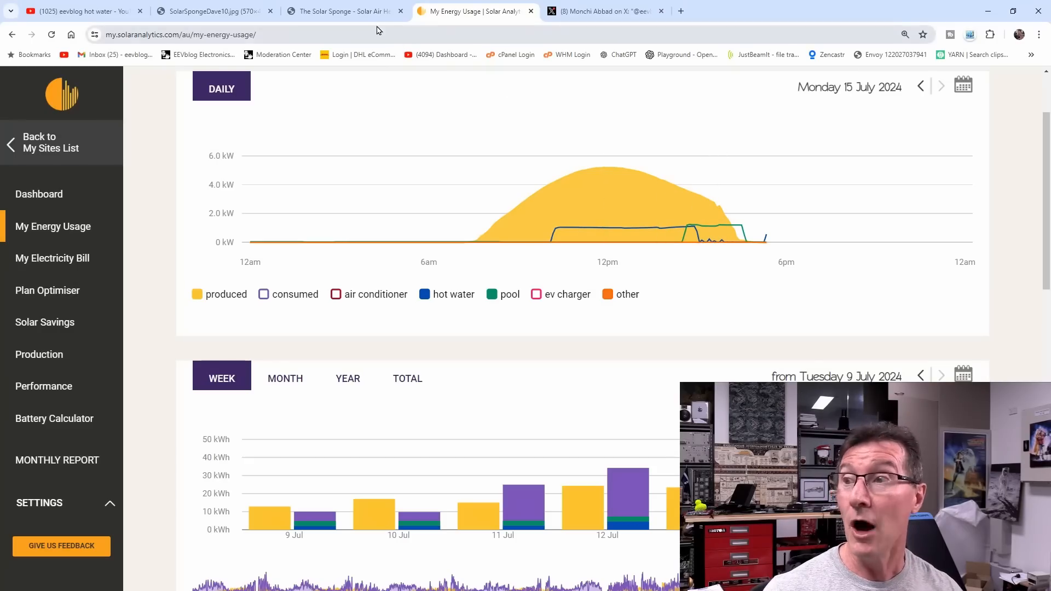
- Switch to the X tab showing the post's air conditioner and hot water chart
{"action": "left_click", "coordinate": [601, 11]}
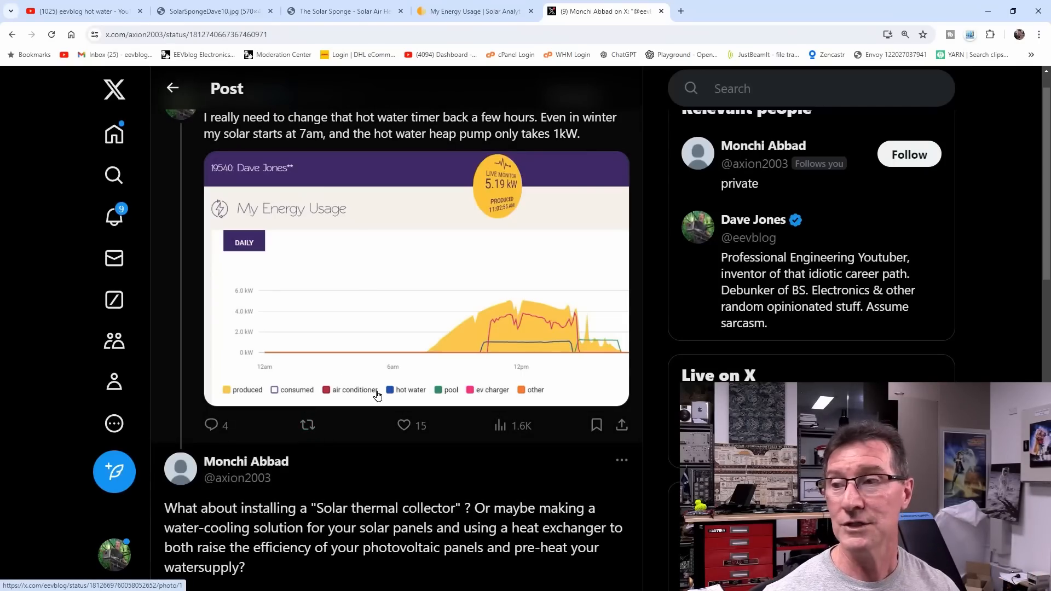
{"action": "mouse_move", "coordinate": [348, 376]}
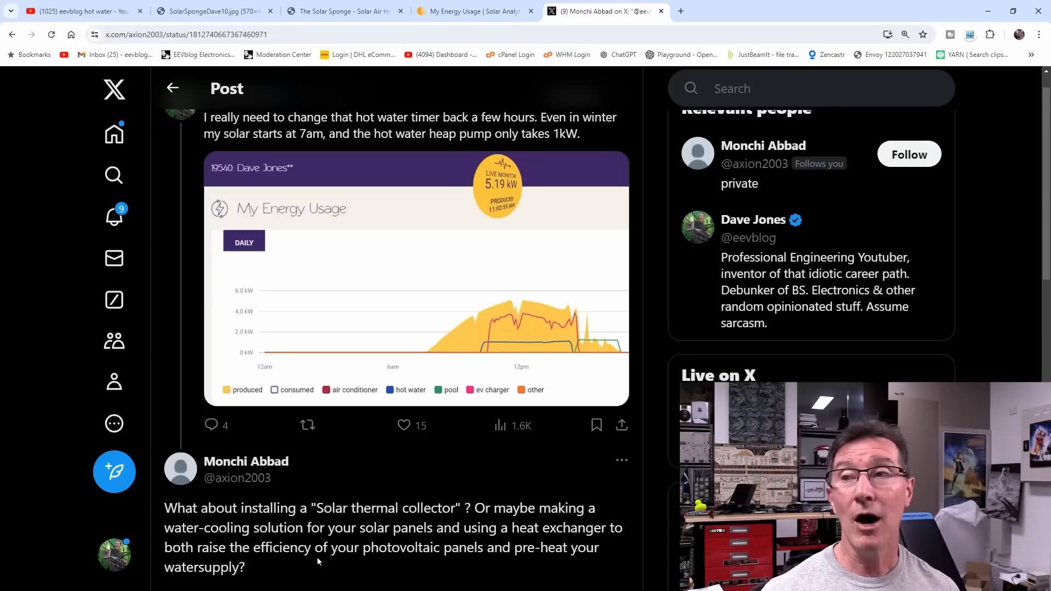
- Switch to My Energy Usage to view the 15 July chart's production and pool lines
{"action": "left_click", "coordinate": [475, 12]}
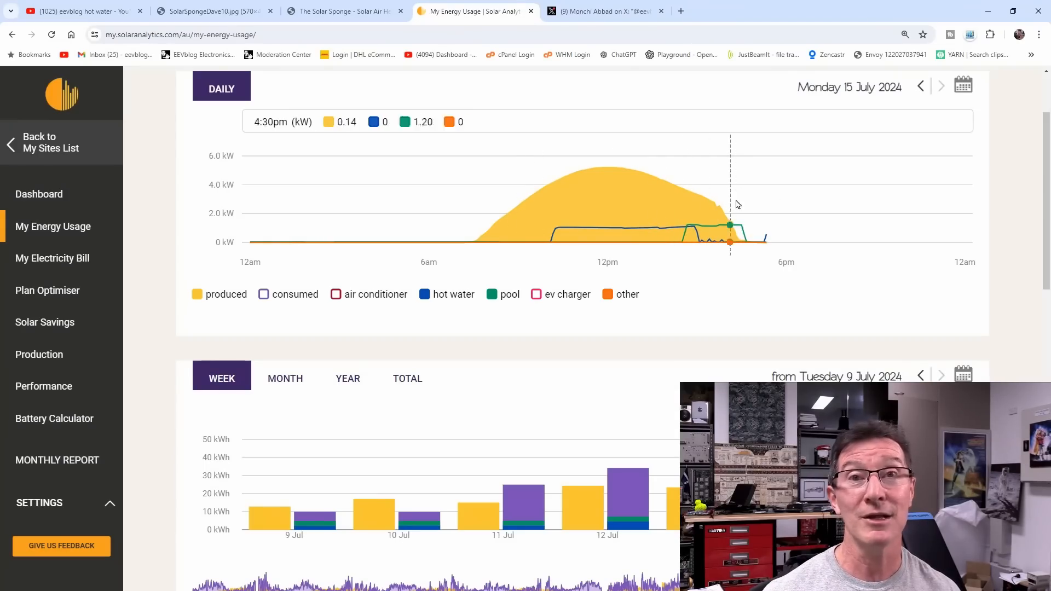
{"action": "mouse_move", "coordinate": [697, 235]}
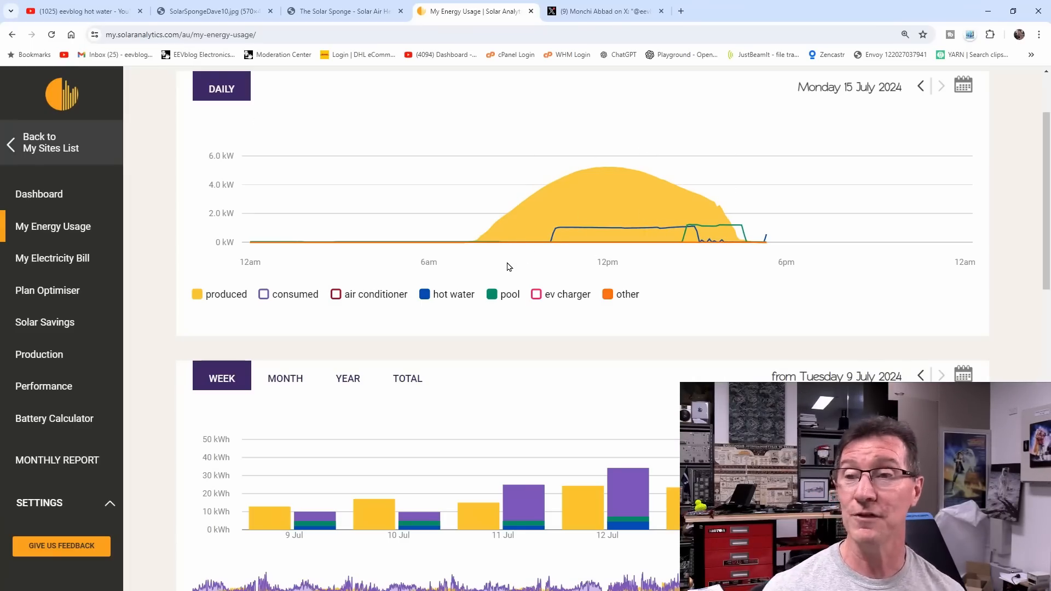
{"action": "mouse_move", "coordinate": [629, 178]}
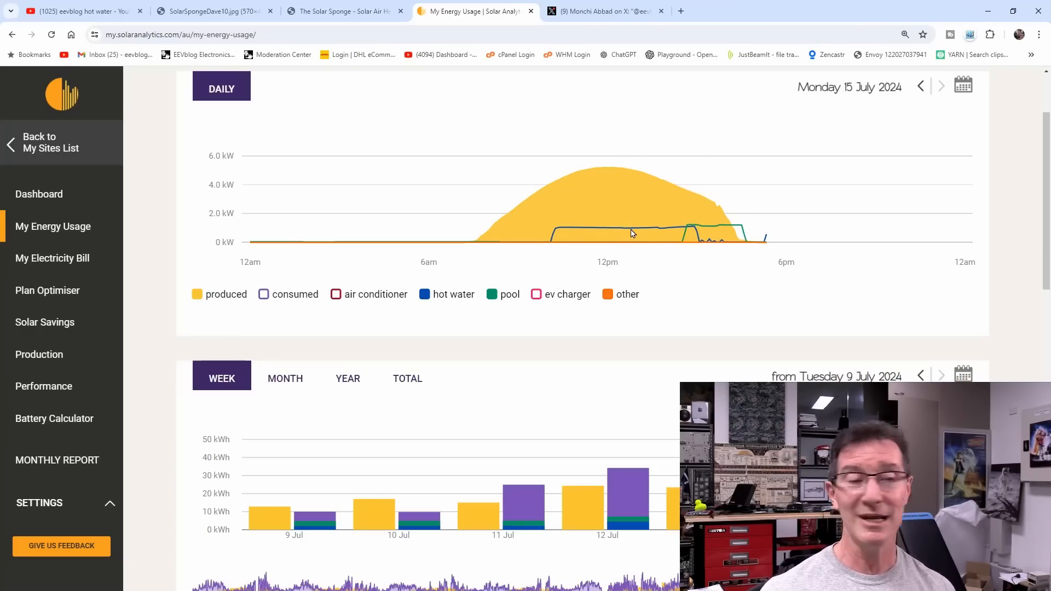
{"action": "mouse_move", "coordinate": [600, 227]}
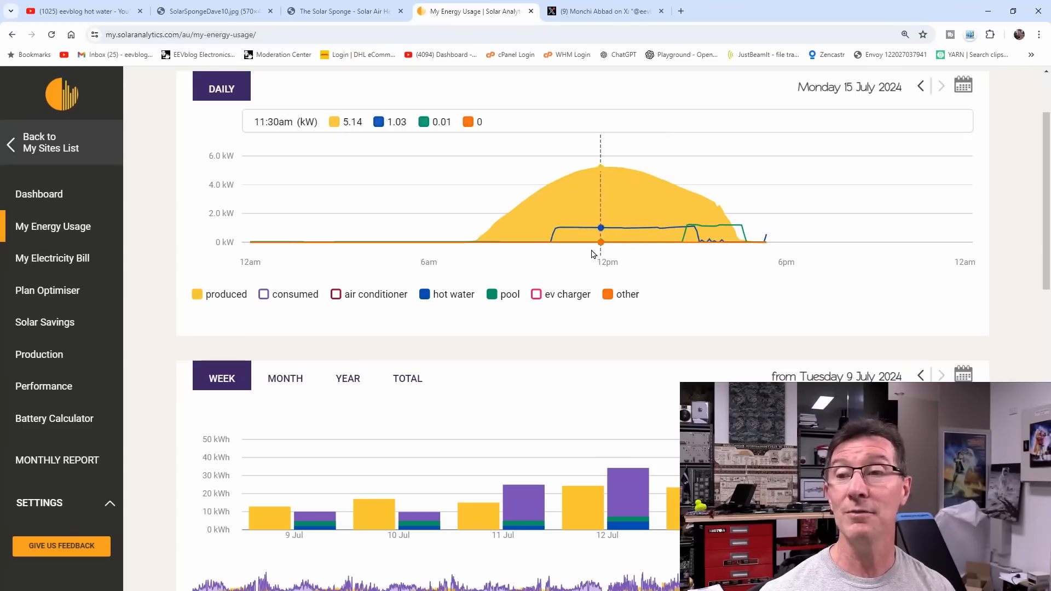
{"action": "mouse_move", "coordinate": [305, 311]}
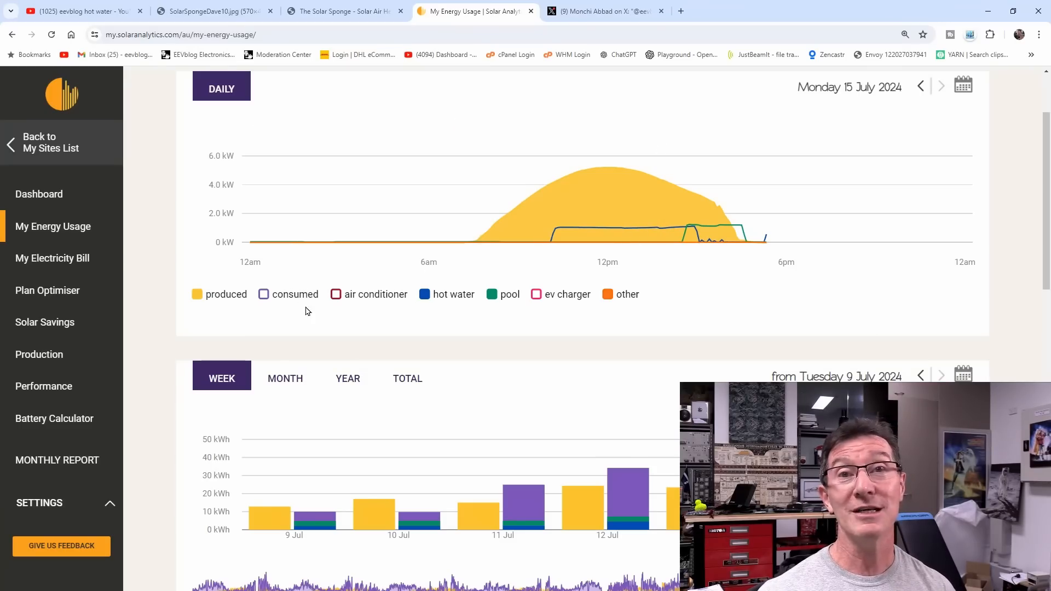
{"action": "mouse_move", "coordinate": [298, 329]}
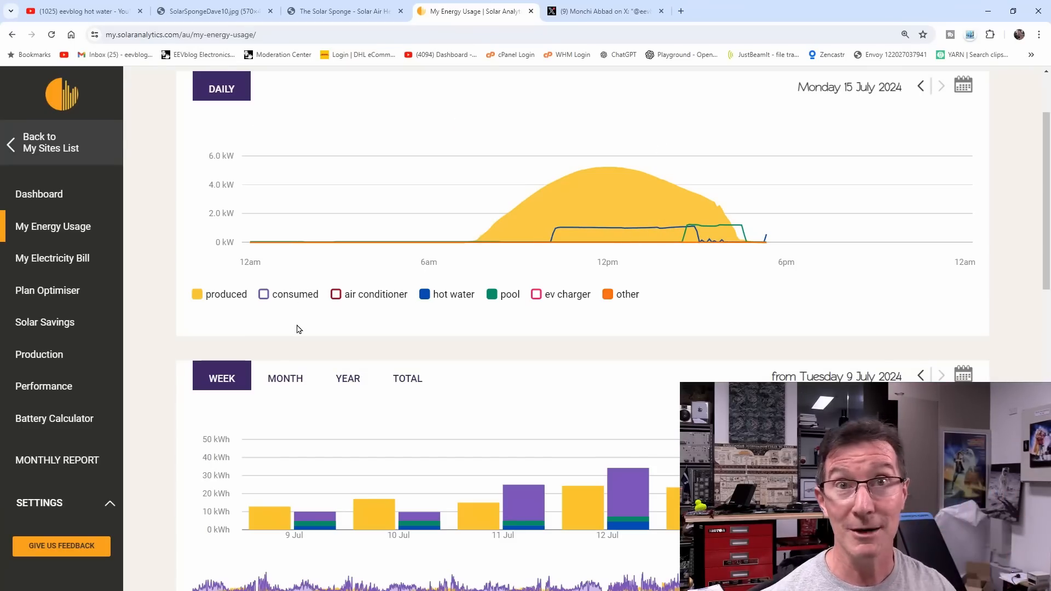